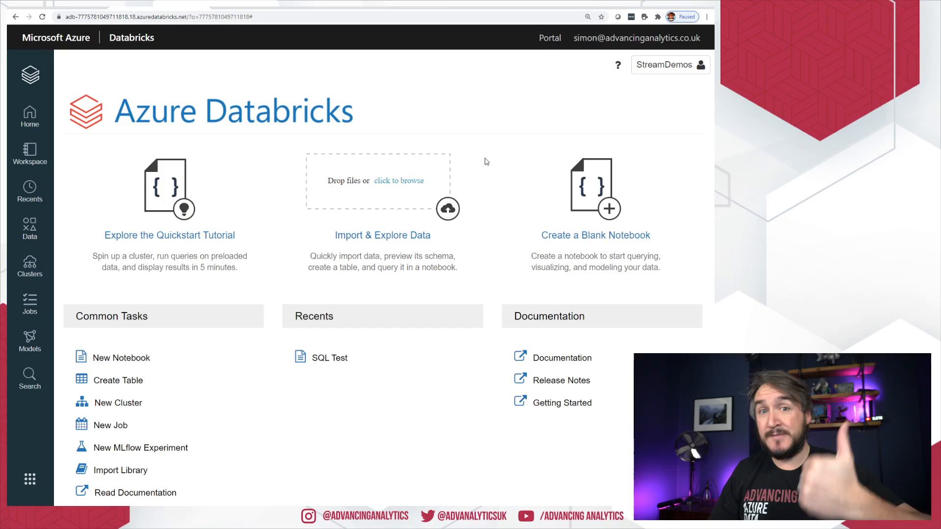
mouse_move(501, 155)
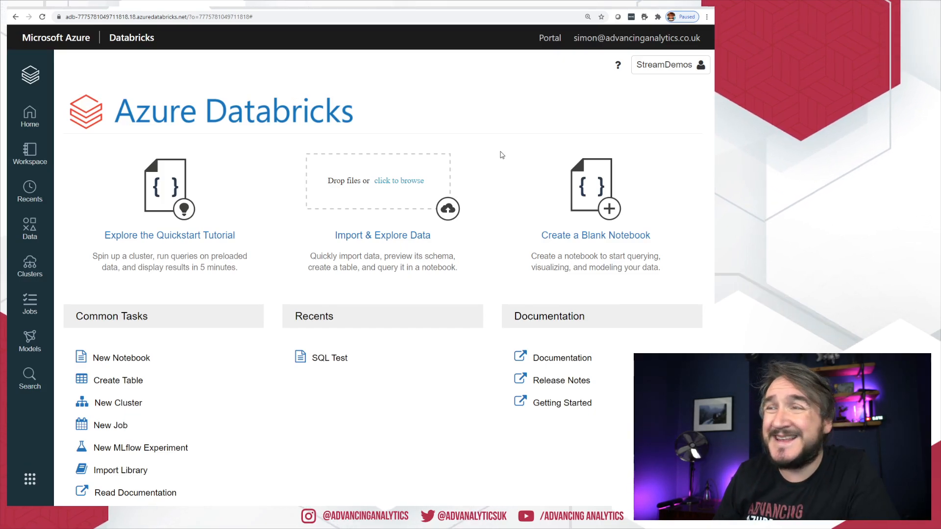
Step: Go to the Admin Console's Advanced settings and scroll down to the disabled Repos entry
left_click(670, 65)
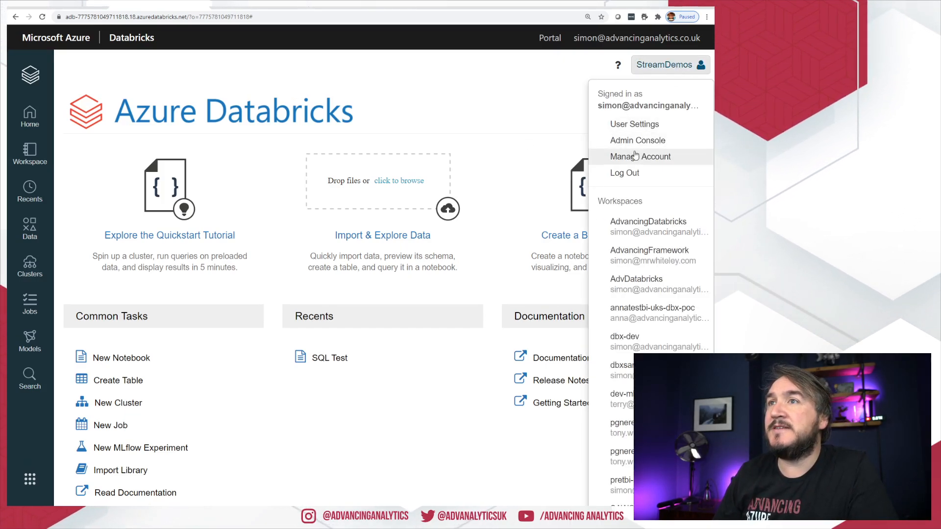
left_click(638, 140)
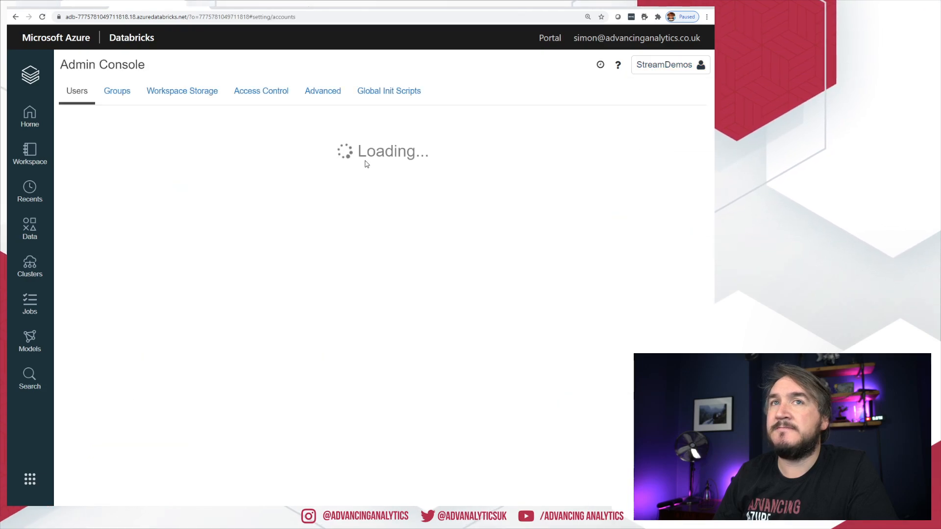
left_click(322, 91)
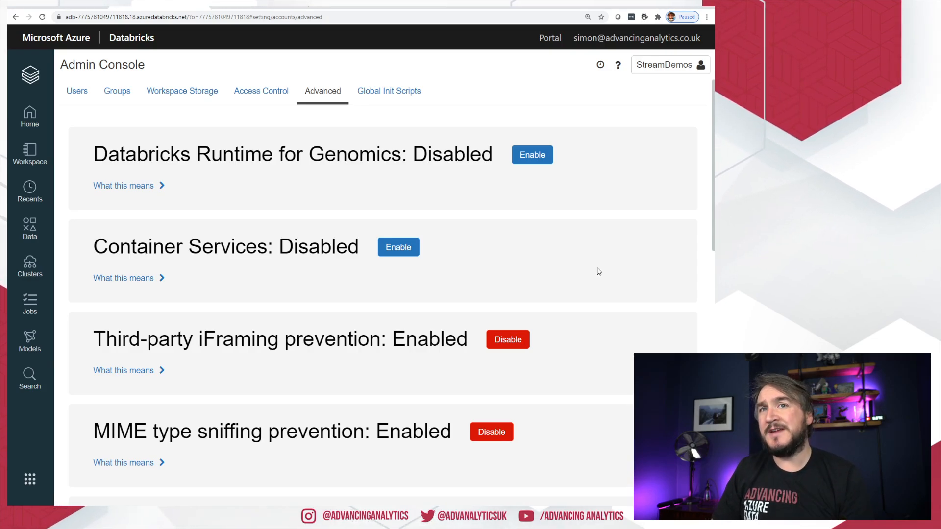
scroll("down", 3)
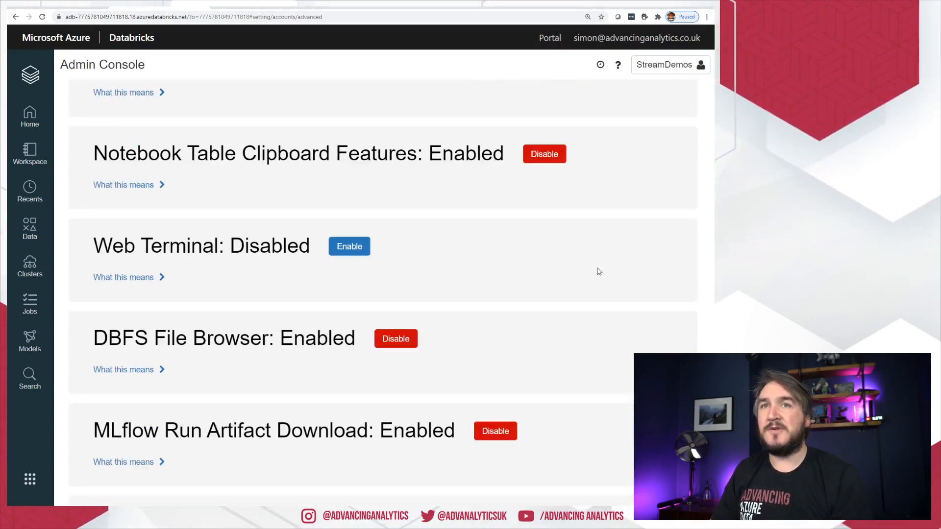
scroll("down", 3)
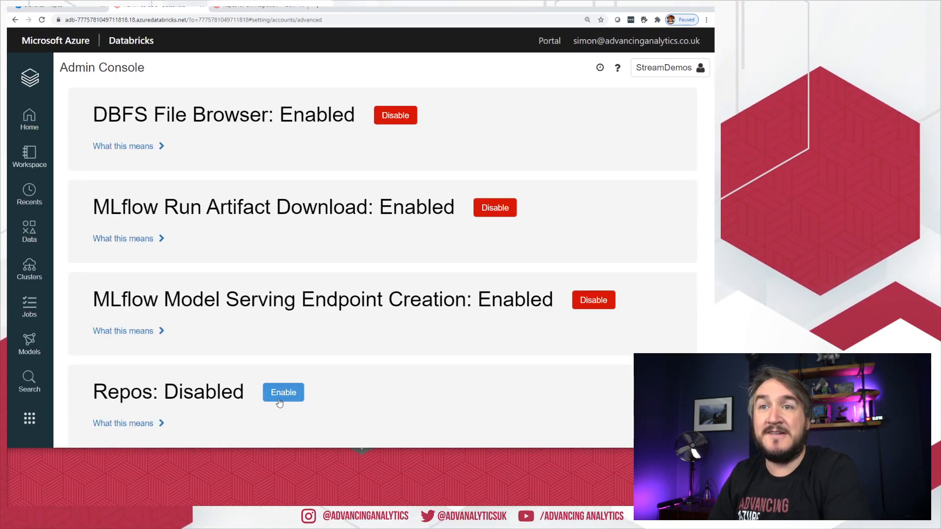
Step: Enable Repos for the workspace, confirming despite the HIPAA warning
left_click(283, 392)
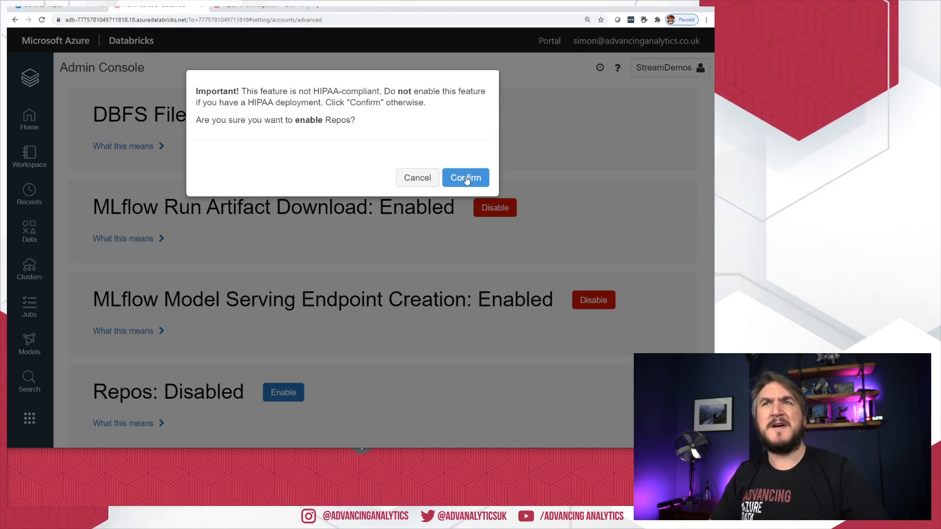
left_click(465, 178)
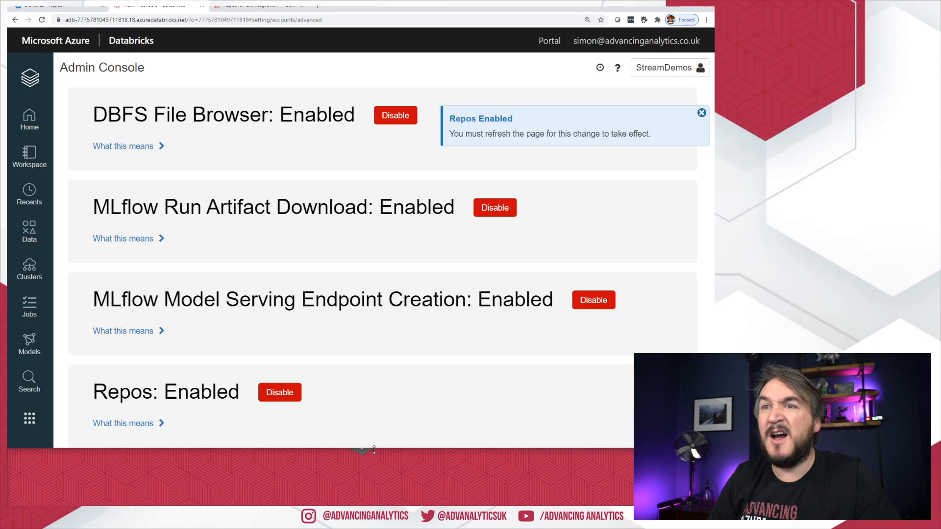
scroll("up", 3)
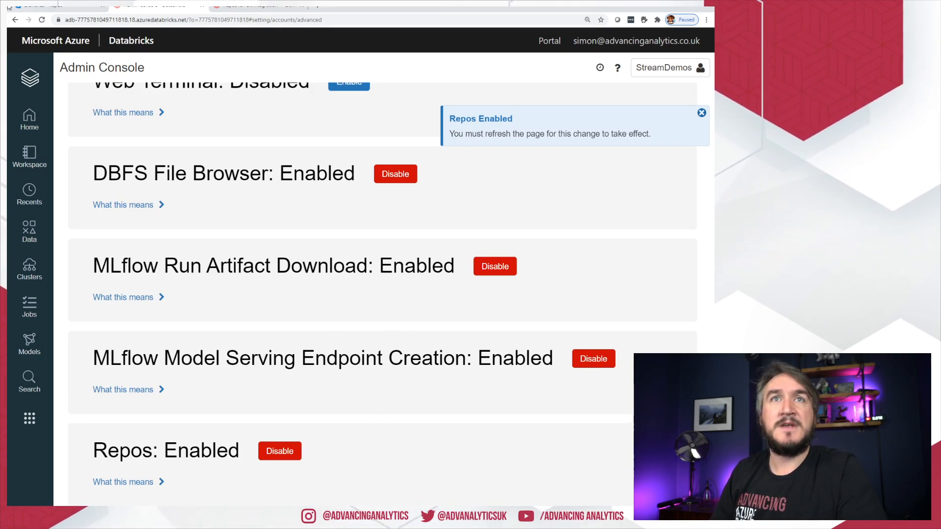
Step: Reload the page so Repos takes effect and zoom in for readability
left_click(41, 19)
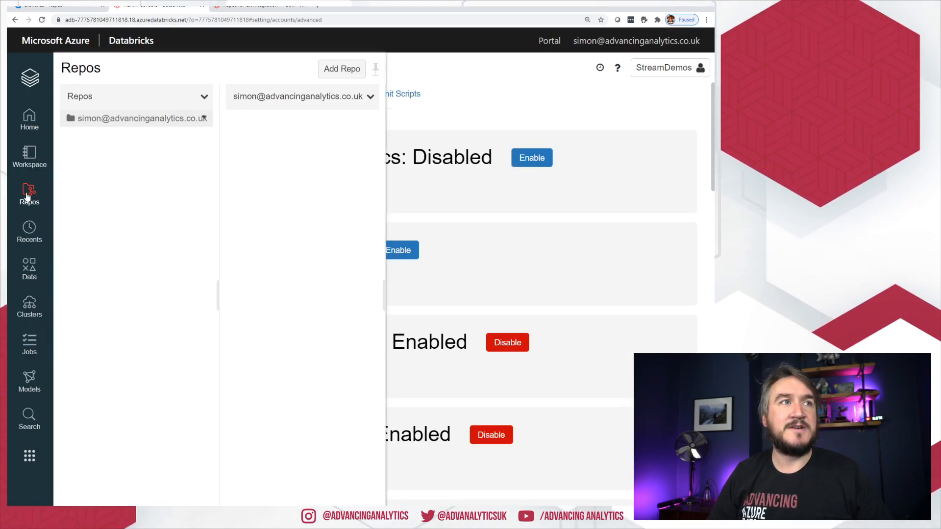
key("ctrl++")
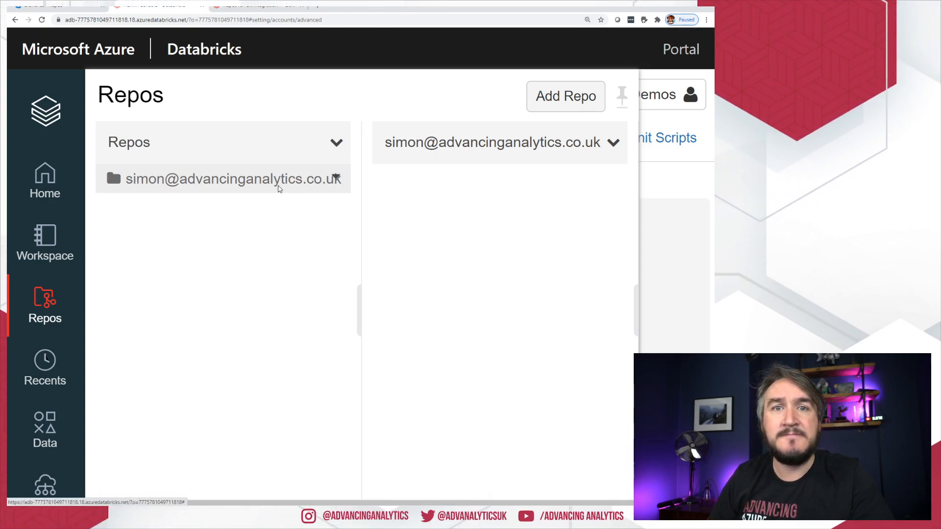
mouse_move(383, 196)
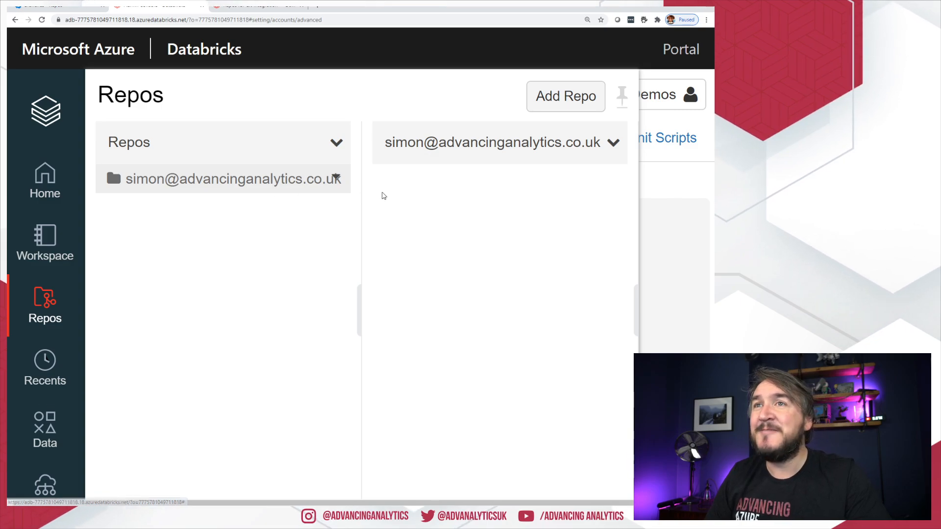
mouse_move(388, 214)
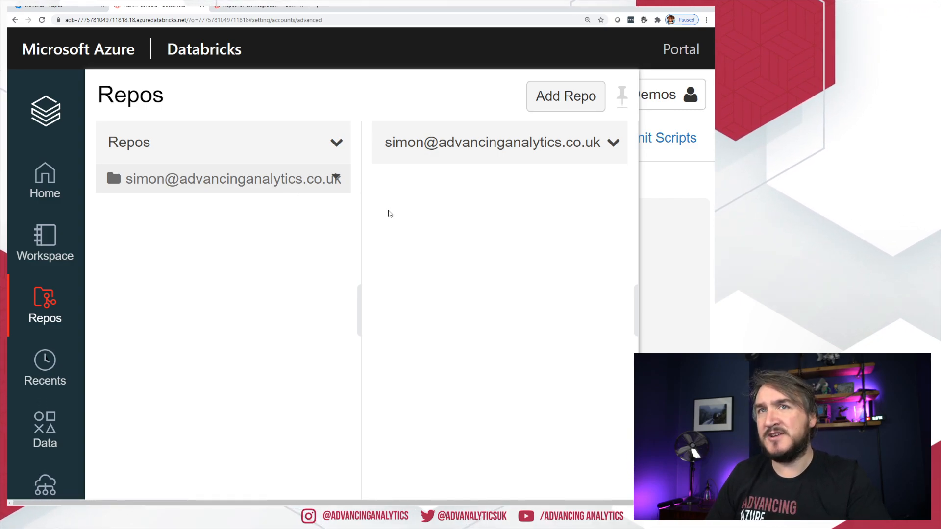
Step: Add repo AdvancingRepo from its Azure DevOps clone URL, using provider Azure DevOps Services
left_click(565, 96)
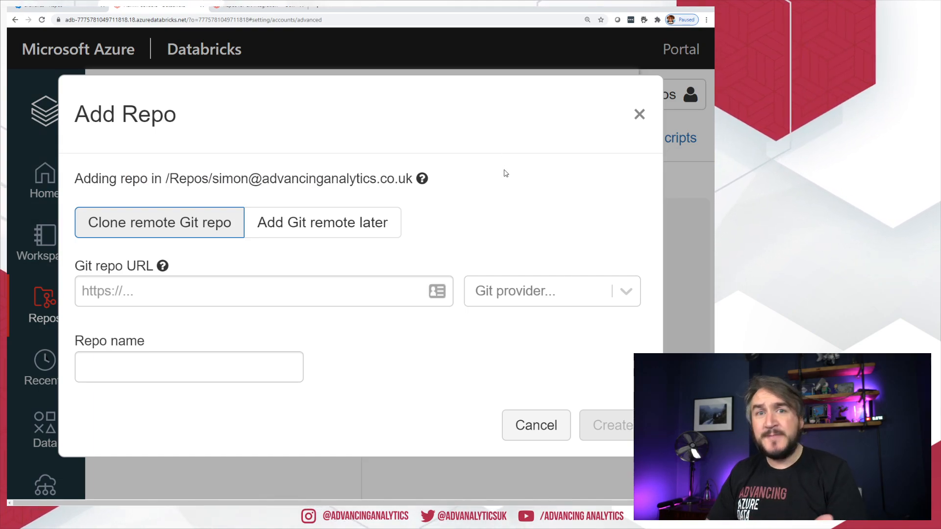
mouse_move(201, 248)
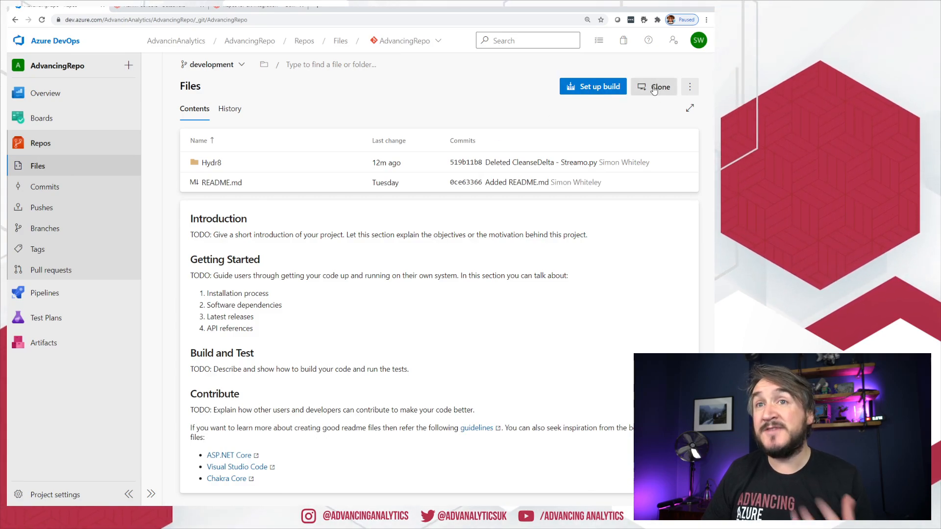
left_click(660, 86)
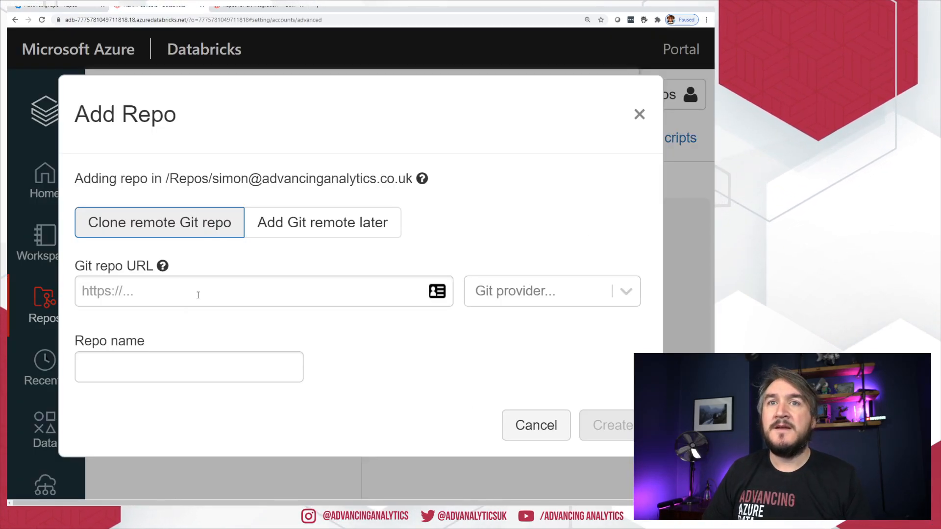
type("https://dev.azure.com/AdvancinAnalytics/AdvancingRepo/_git/AdvancingRepo")
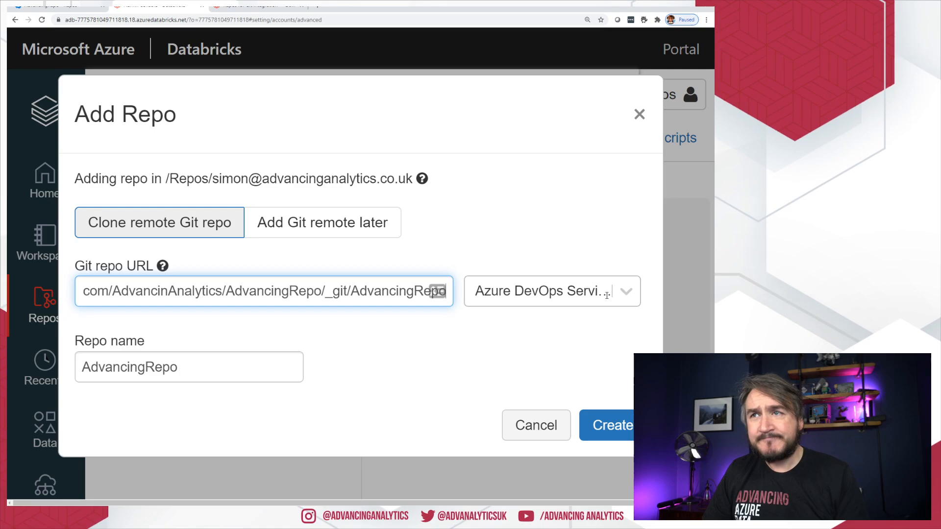
left_click(626, 291)
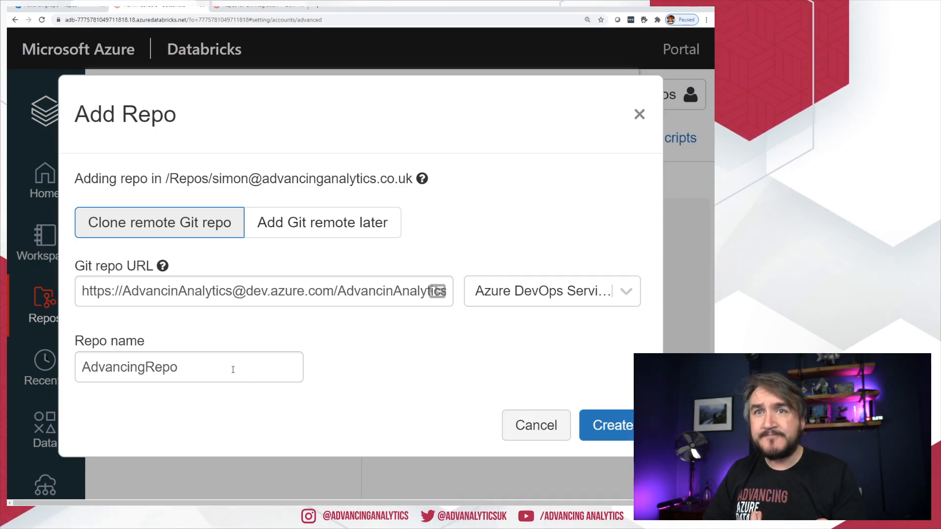
left_click(188, 367)
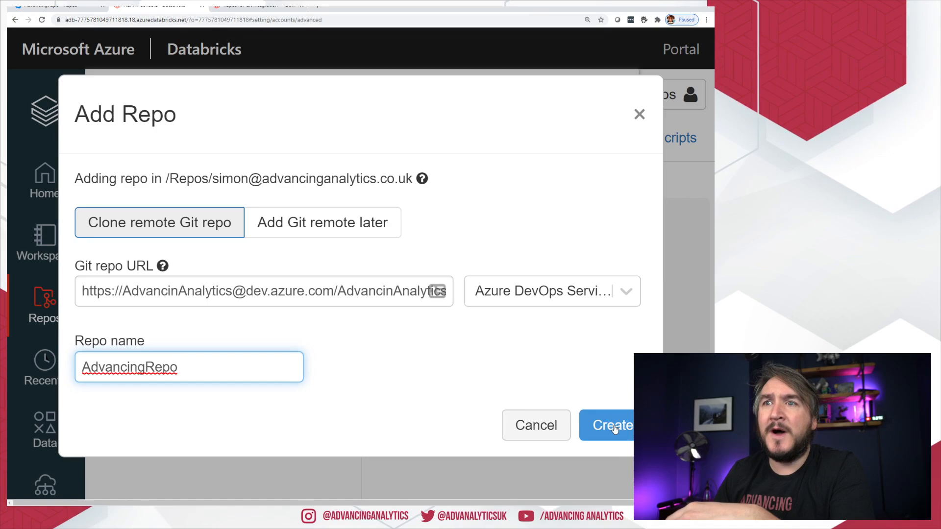
left_click(611, 425)
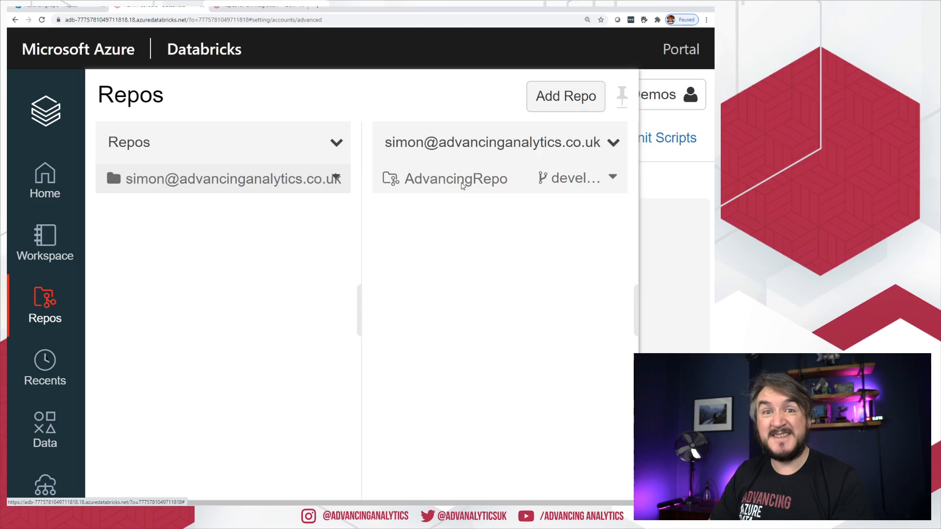
mouse_move(455, 179)
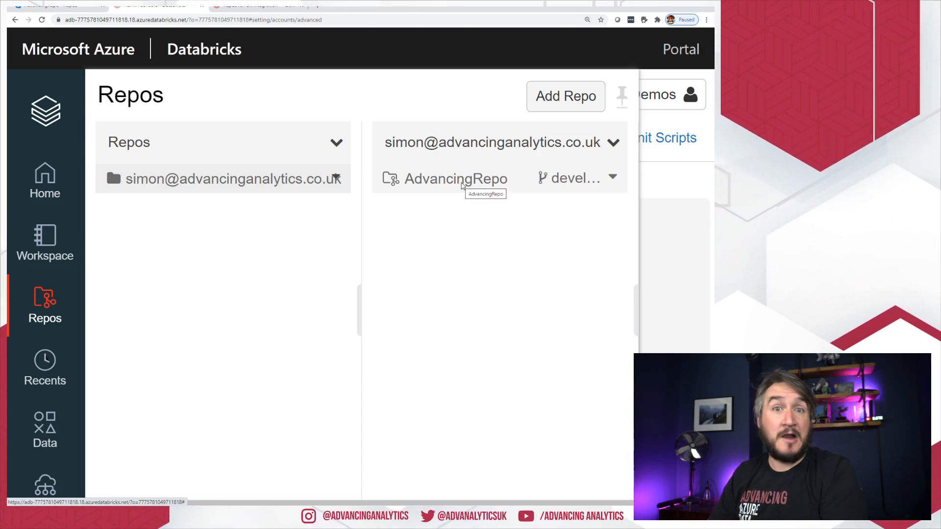
Step: Browse AdvancingRepo > Hydr8 > 2 - Standardization
left_click(455, 178)
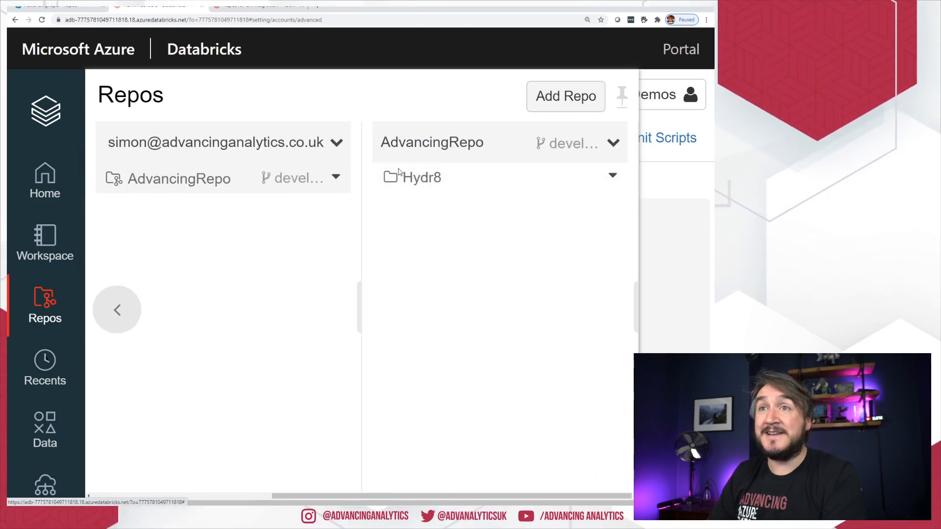
left_click(420, 177)
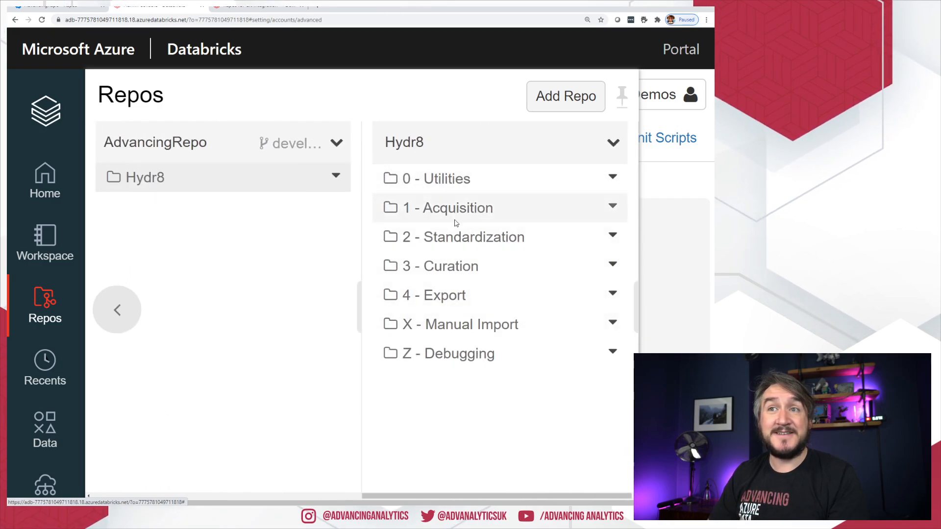
left_click(474, 236)
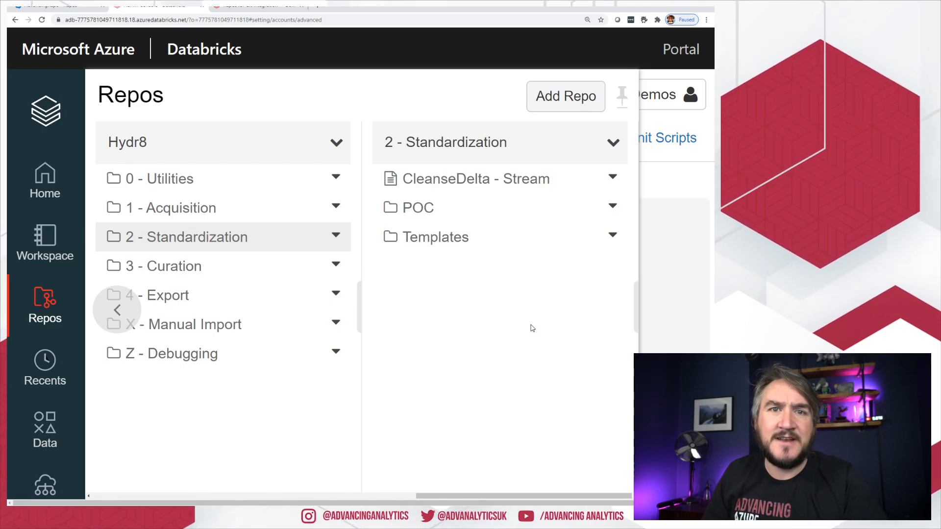
mouse_move(470, 348)
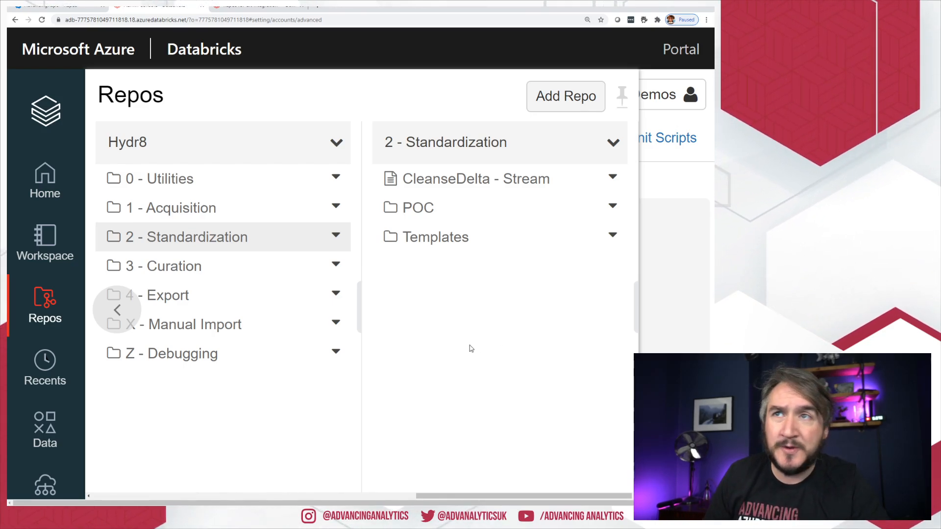
mouse_move(443, 375)
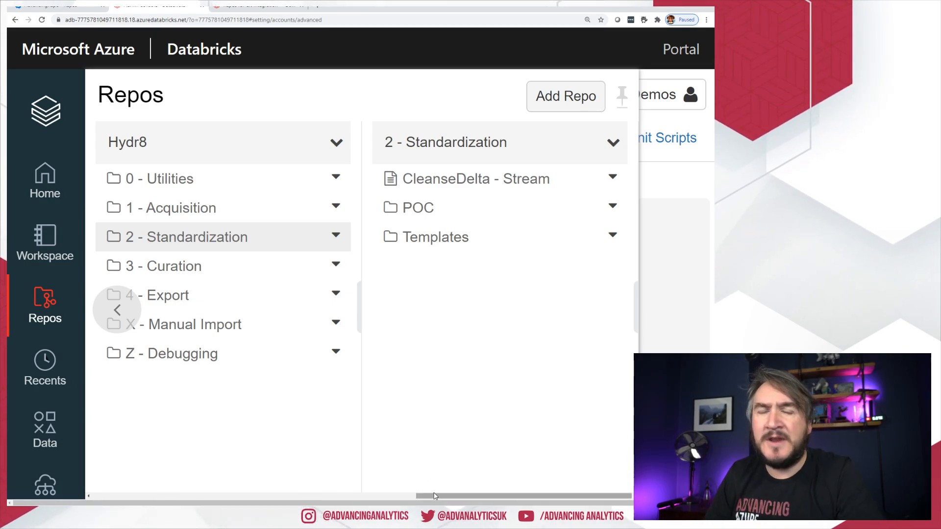
left_click_drag(432, 496, 295, 496)
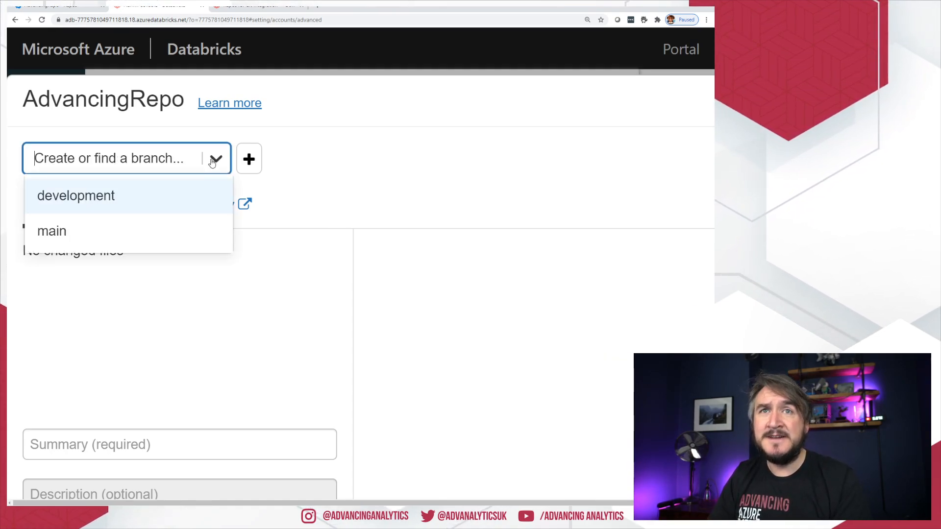
Step: Switch AdvancingRepo to the SimonFeature branch and pull its latest changes
left_click(76, 195)
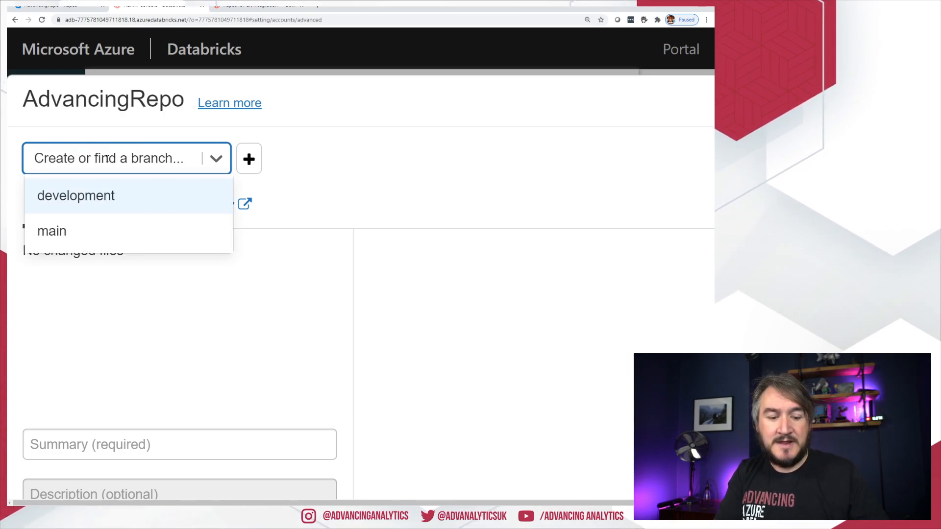
type("SimonFeature")
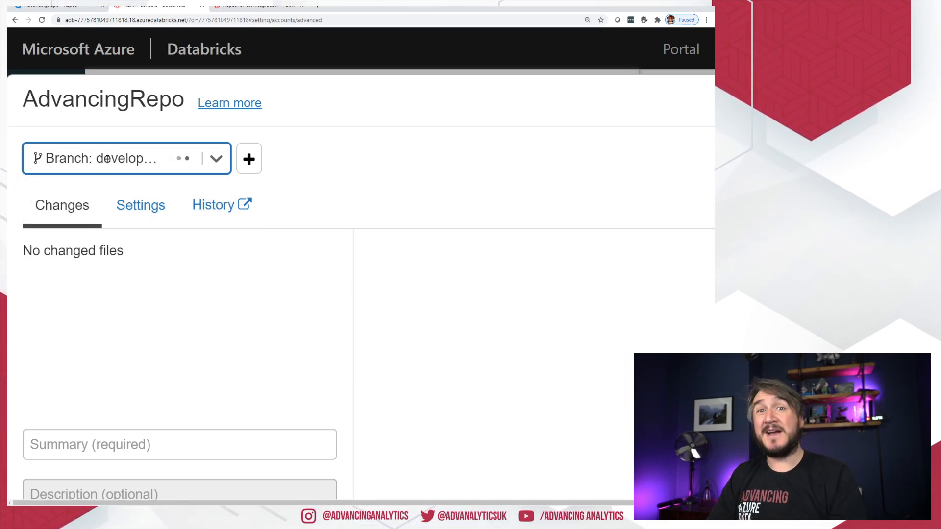
left_click(125, 158)
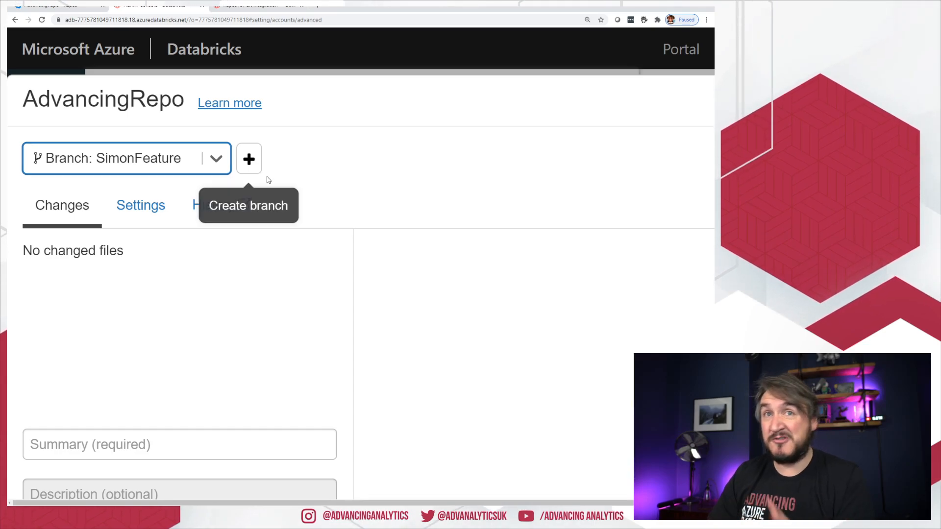
mouse_move(350, 324)
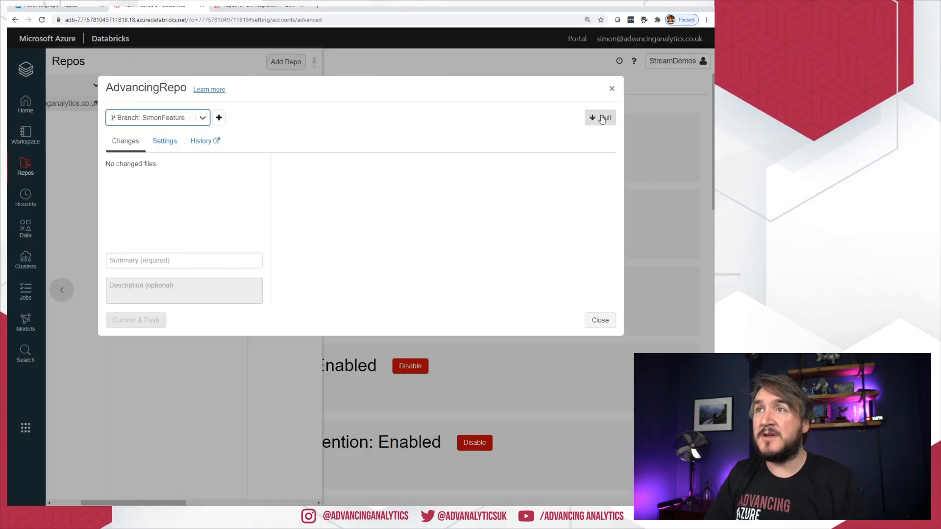
left_click(599, 117)
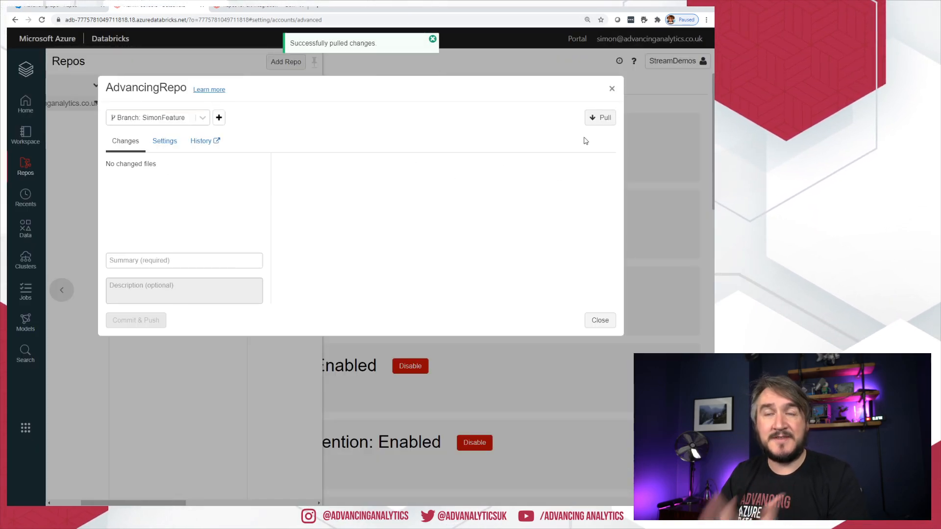
mouse_move(287, 209)
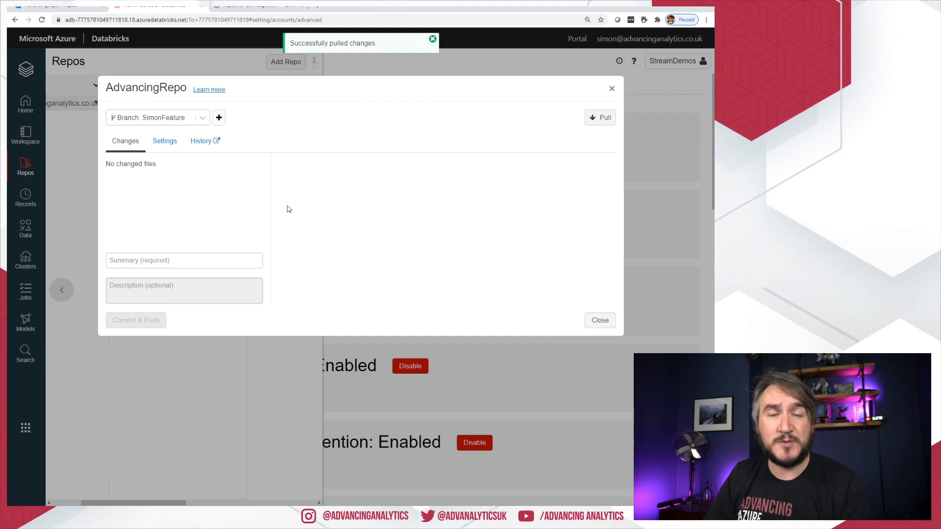
left_click(599, 320)
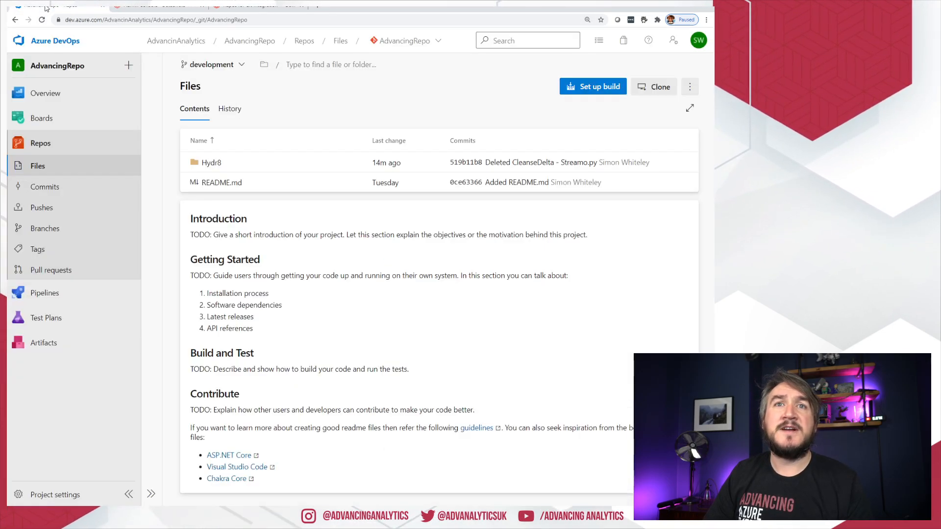
Step: List AdvancingRepo's branches in Azure DevOps, confirming SimonFeature beside development and main
left_click(45, 228)
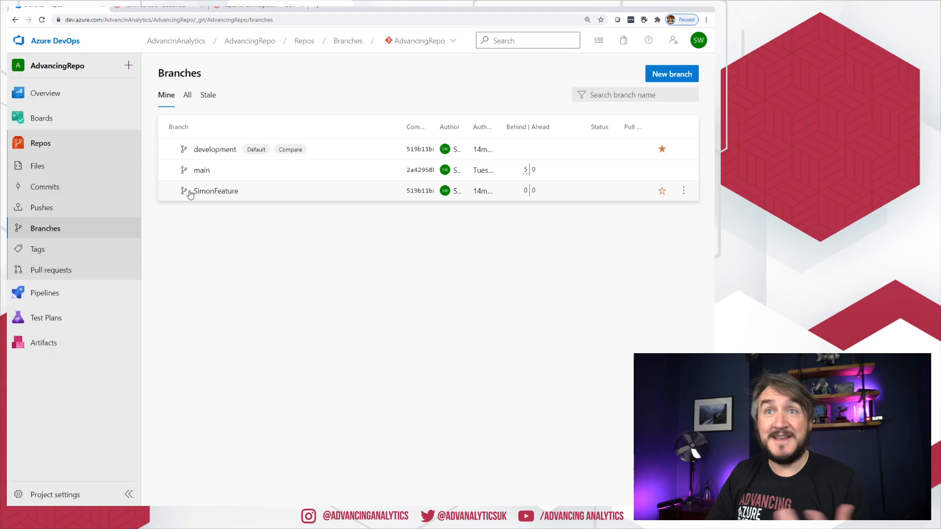
mouse_move(214, 190)
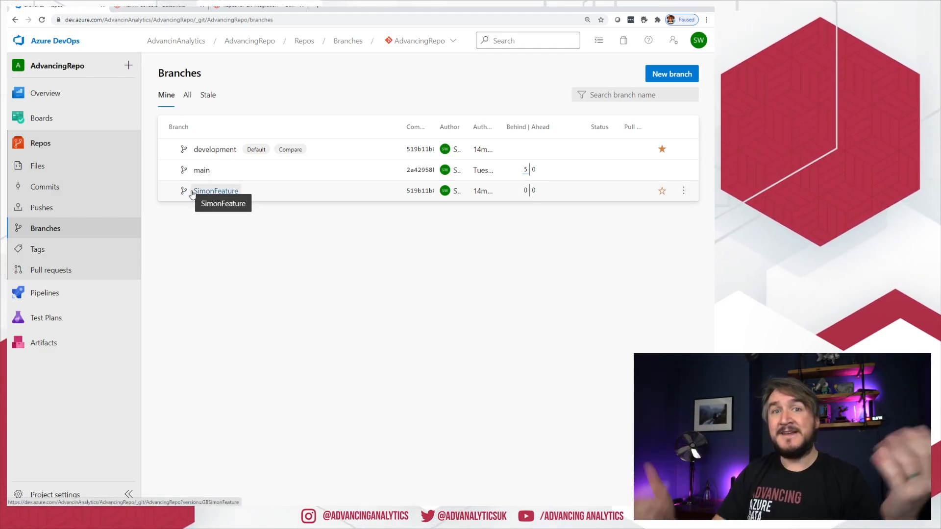
mouse_move(132, 16)
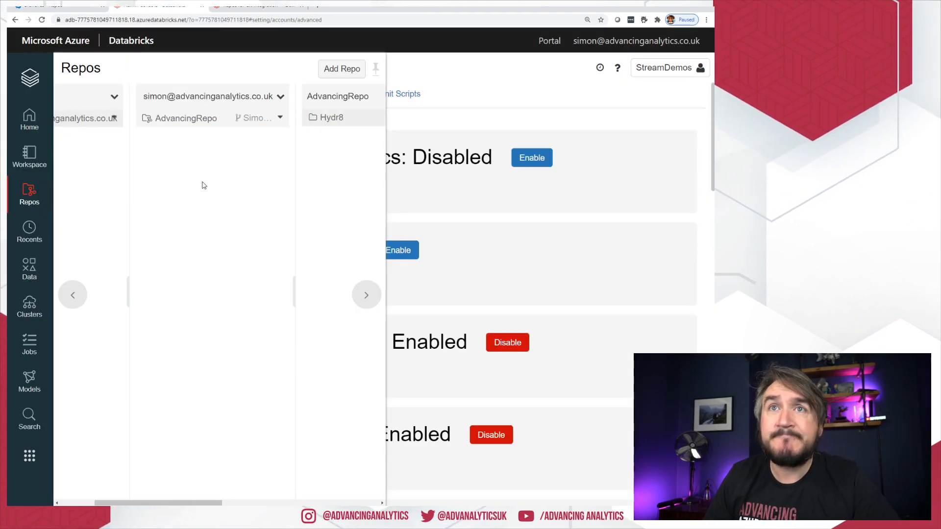
Step: Clone CleanseDelta - Stream under the new name 'CleanseDelta - Streamo'
left_click(331, 118)
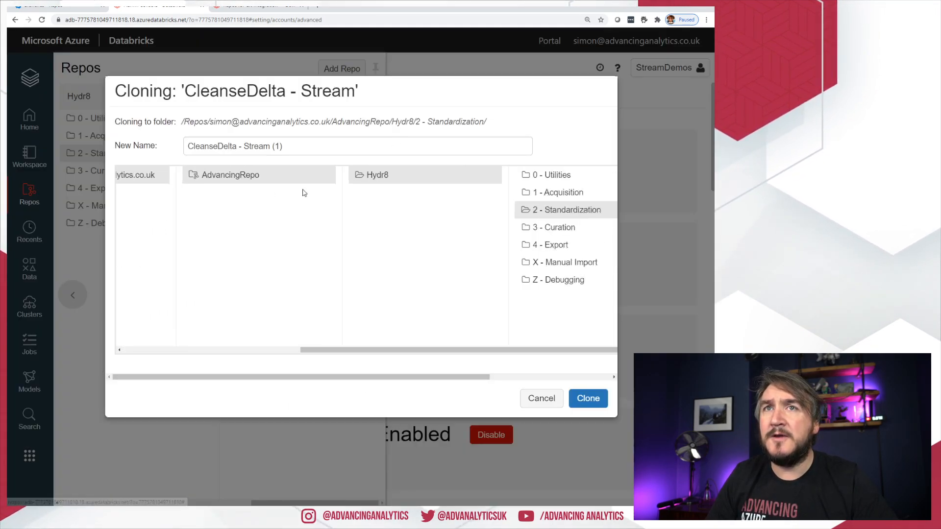
left_click(357, 146)
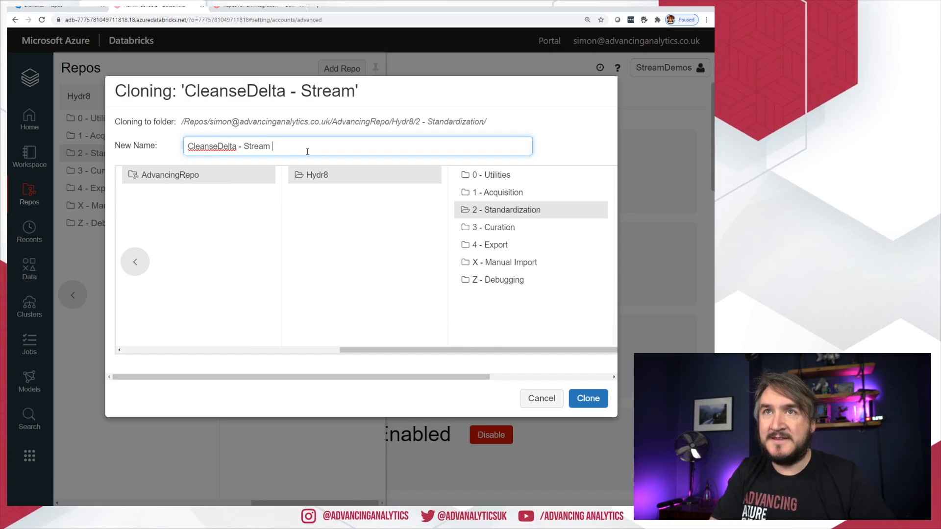
type("o")
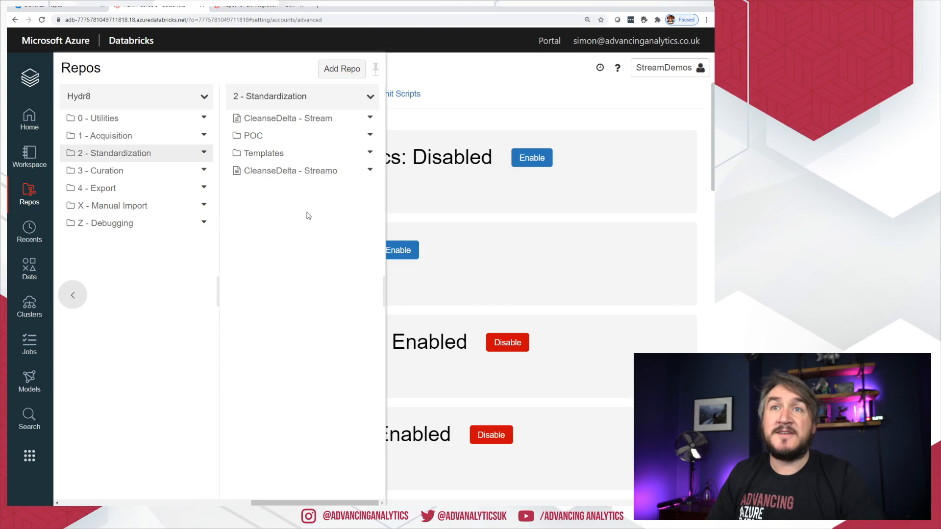
mouse_move(359, 441)
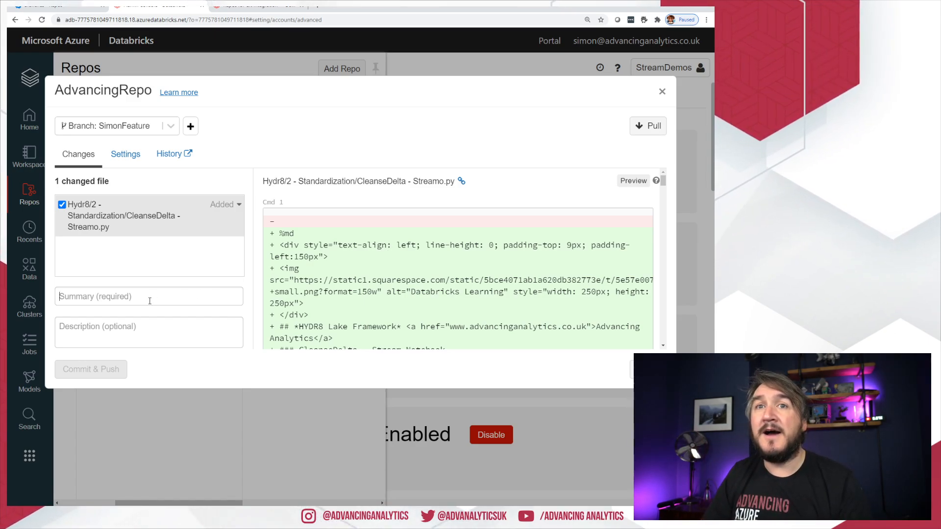
Step: Commit and push the new notebook with summary 'Added Streamo', then close the Git dialog
type("Added")
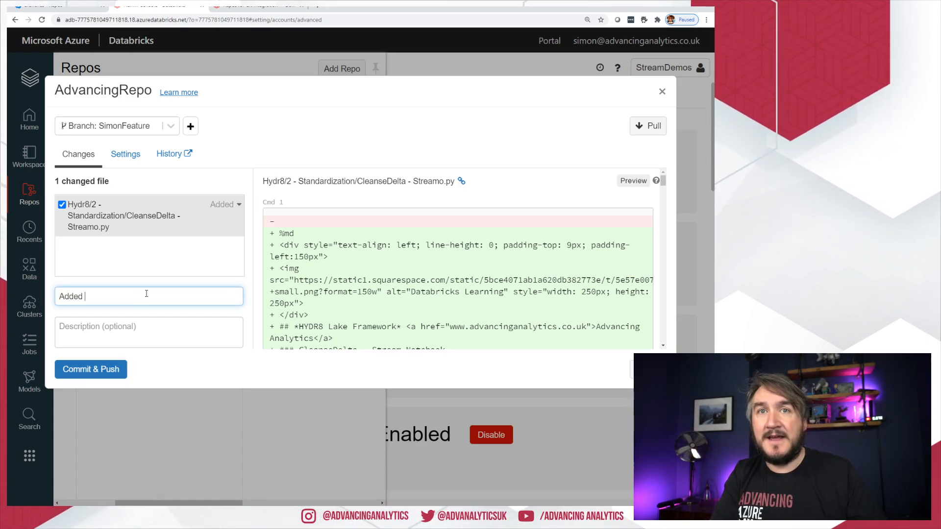
type("Streamo")
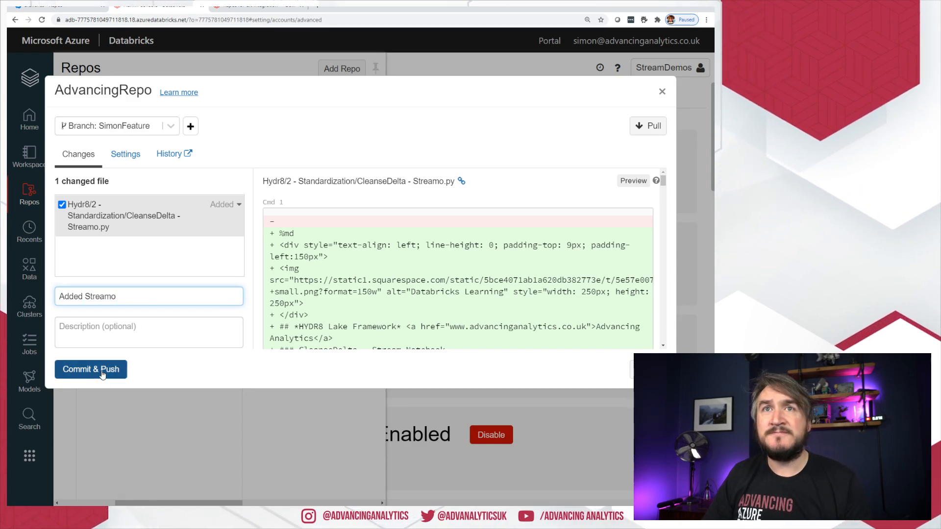
left_click(91, 369)
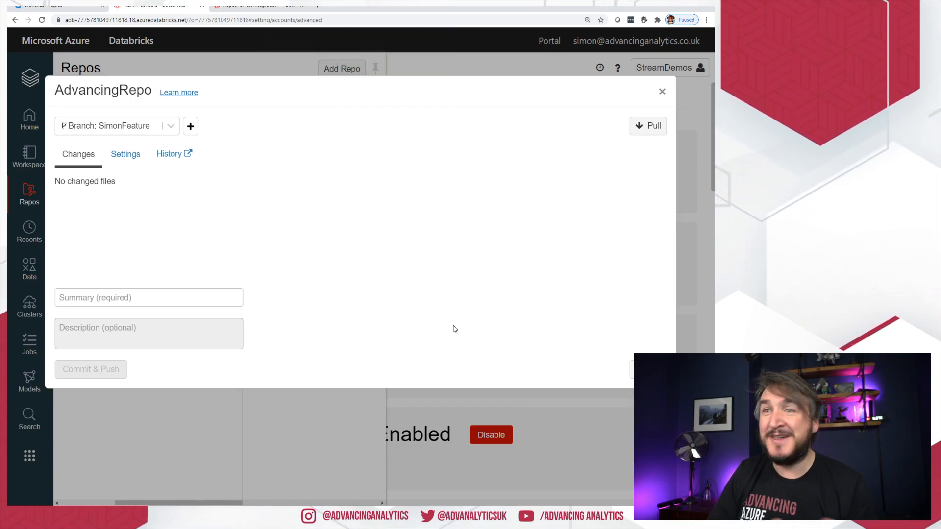
left_click(662, 91)
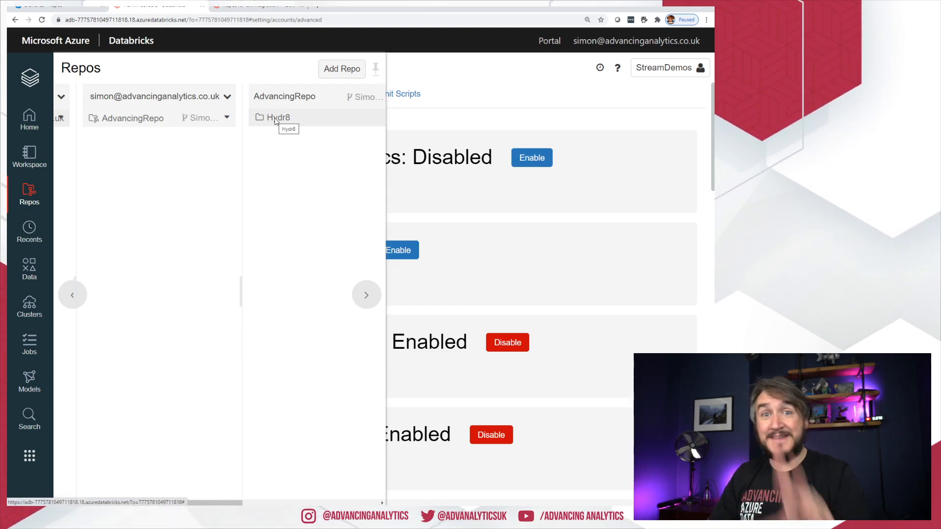
Step: Open the CleanseDelta - Streamo notebook from Hydr8 > 2 - Standardization
left_click(278, 117)
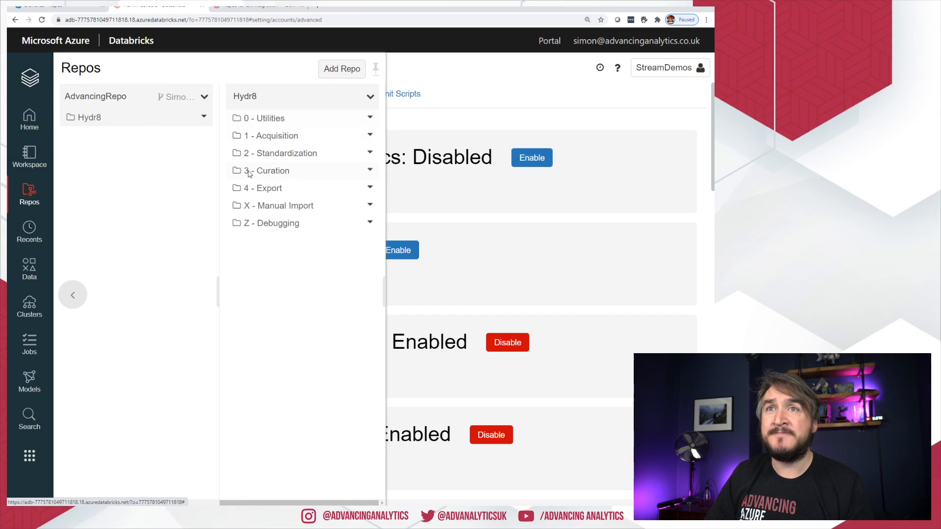
left_click(280, 153)
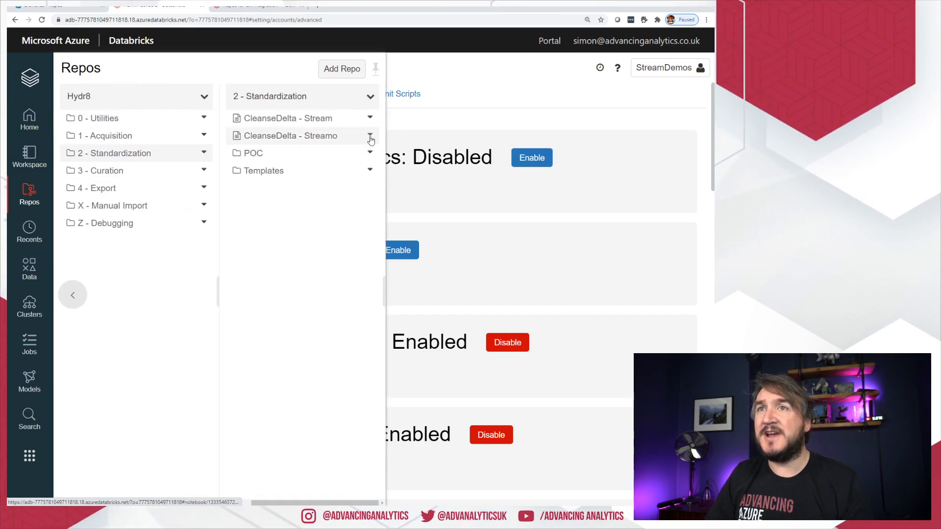
left_click(289, 136)
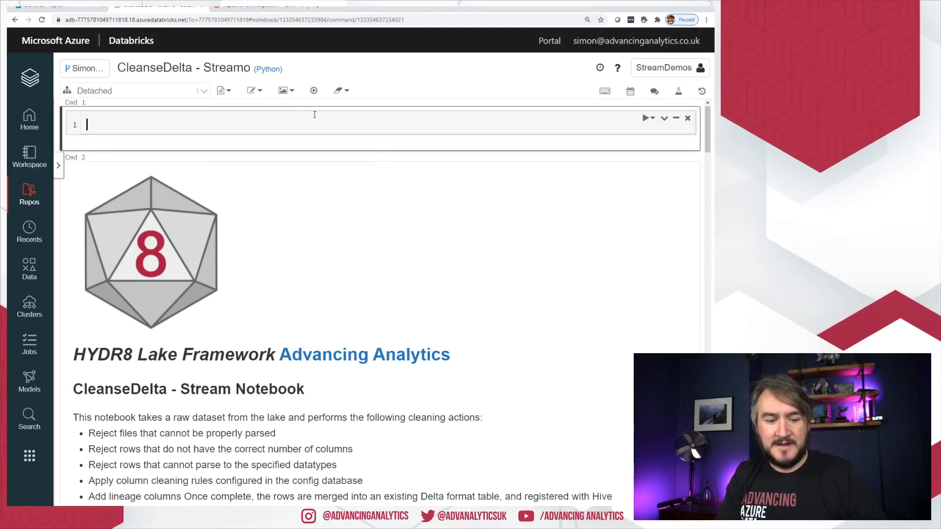
Step: Write a %md heading cell joking about source control at the notebook's top
type("%md")
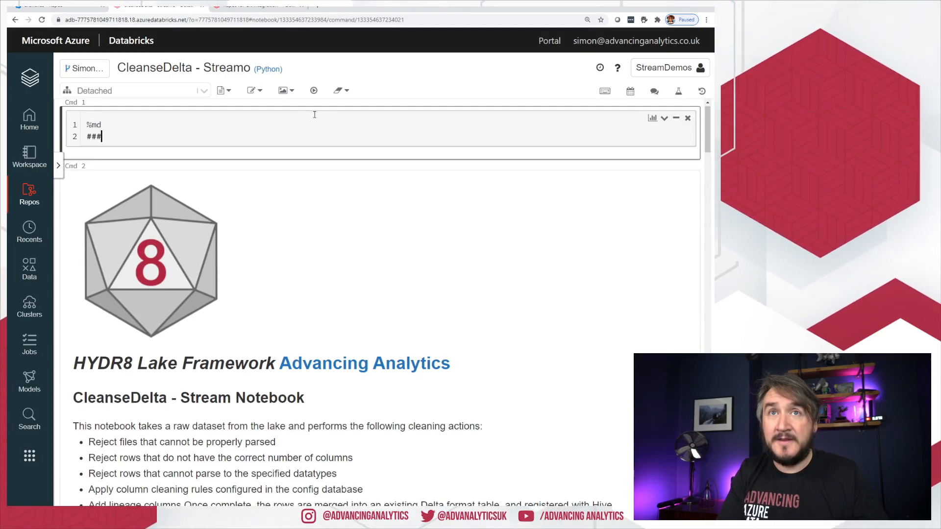
type("It's l")
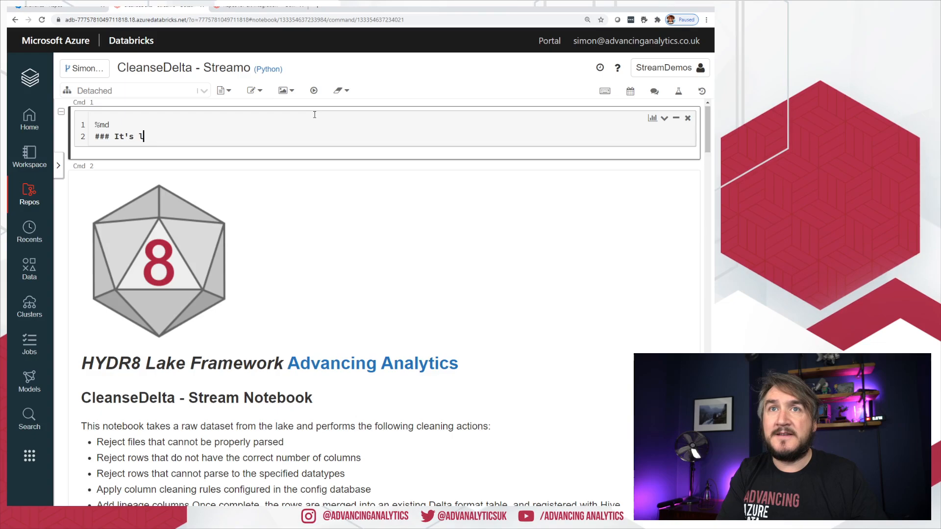
type("ike they spoke to someone who has actually sourced co")
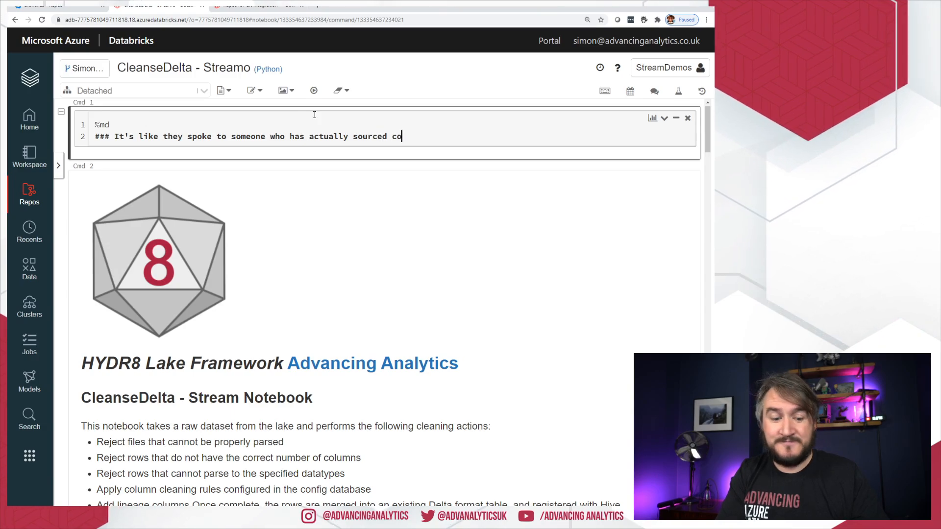
type("ntrol before...")
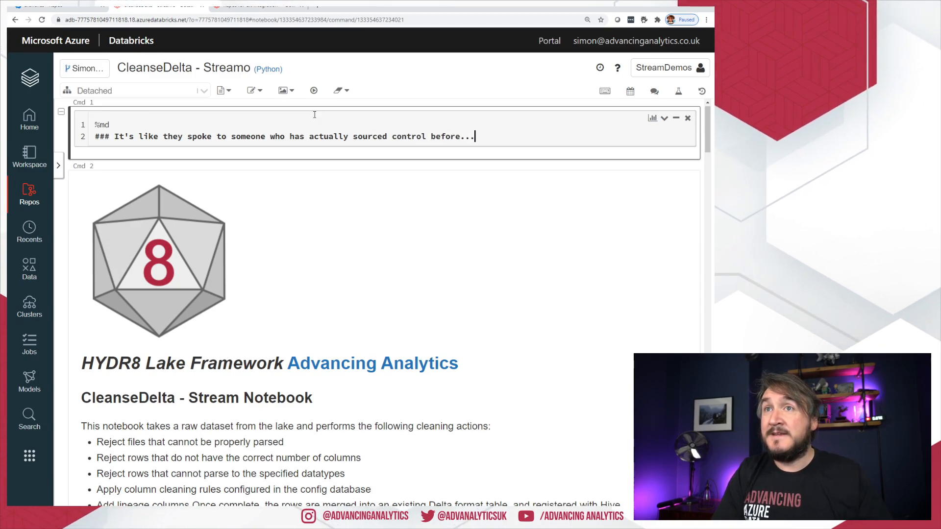
type("used")
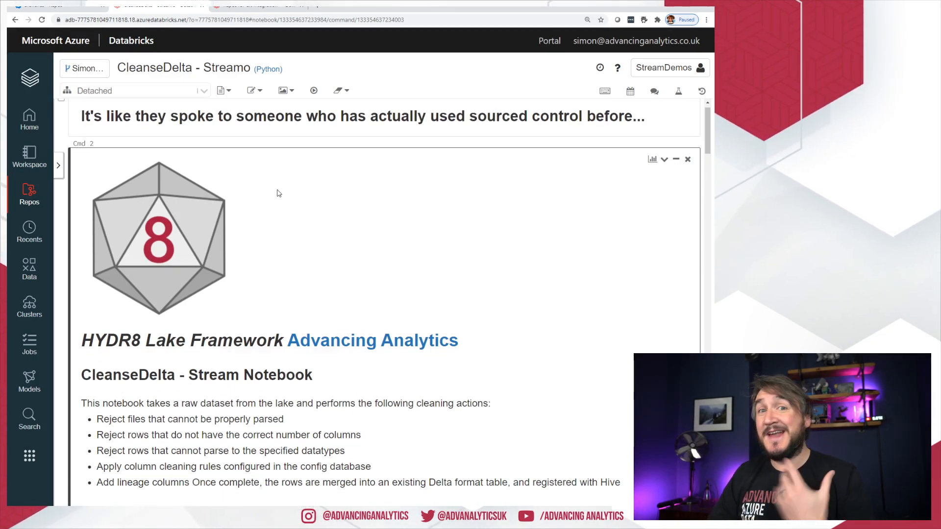
Step: Commit and push the Streamo notebook change on SimonFeature as 'Commit my sarcastic comment'
left_click(28, 195)
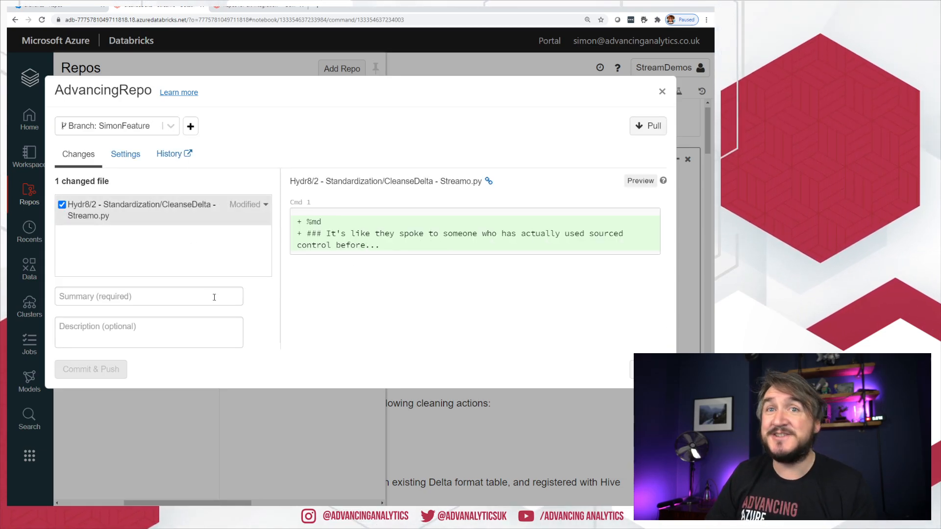
type("Commit my sarcastic comment")
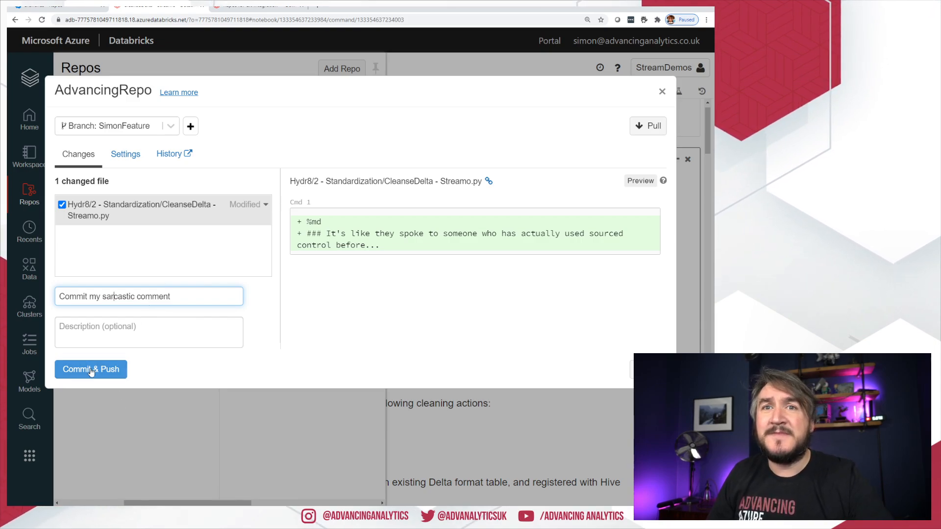
left_click(90, 369)
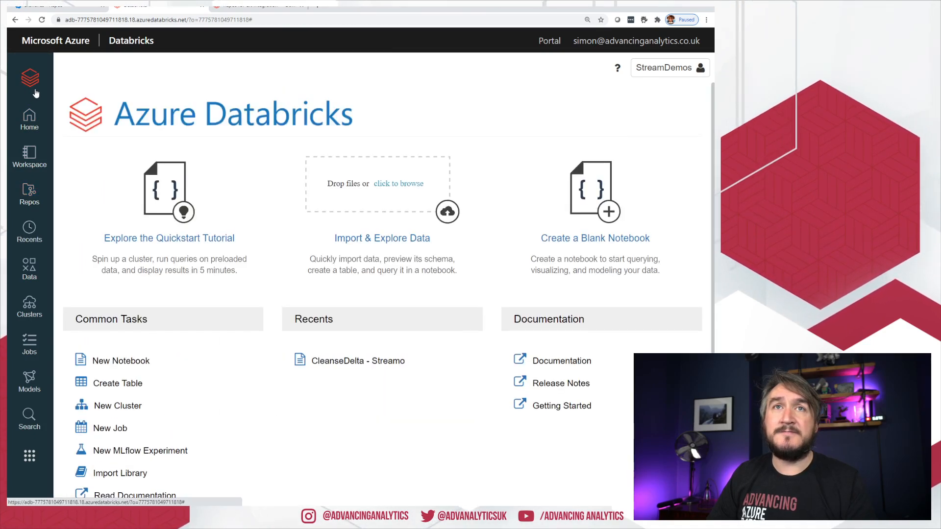
Step: Check out the development branch in AdvancingRepo and return to the repo's top level
left_click(29, 194)
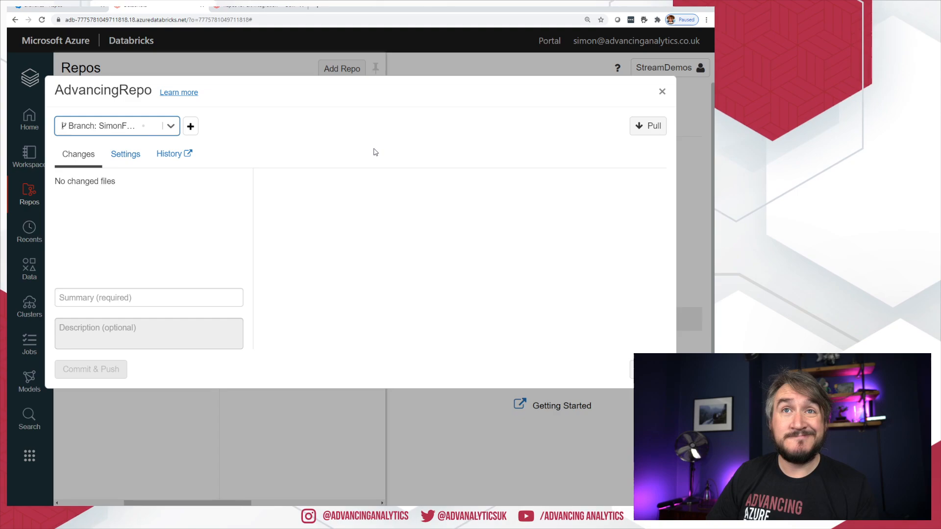
left_click(117, 126)
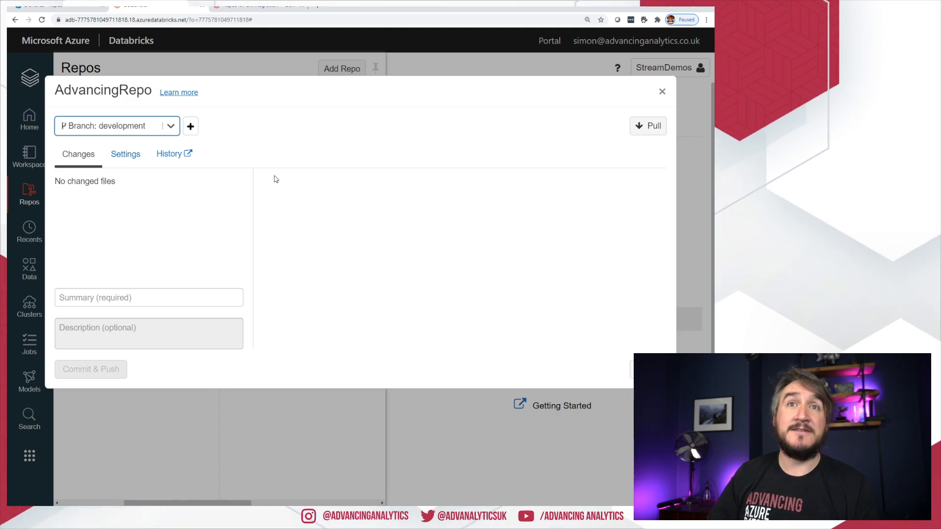
left_click(662, 91)
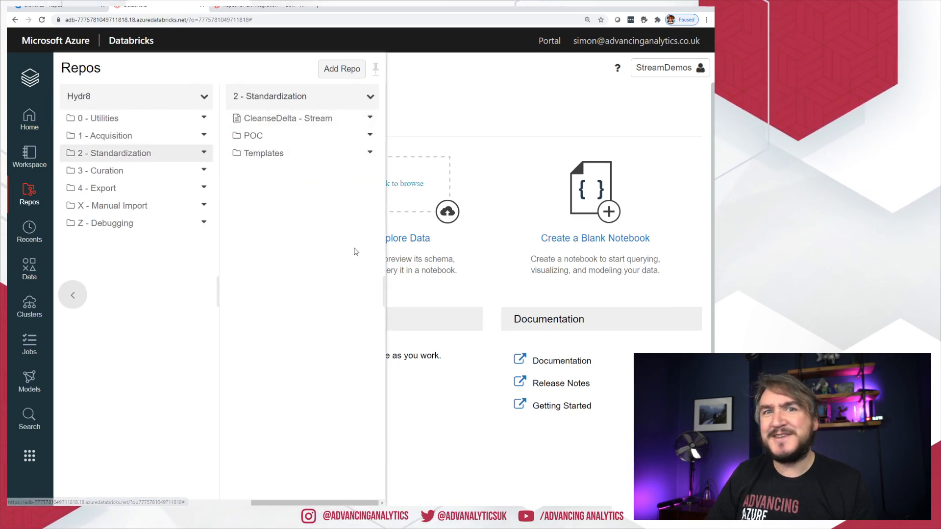
mouse_move(290, 262)
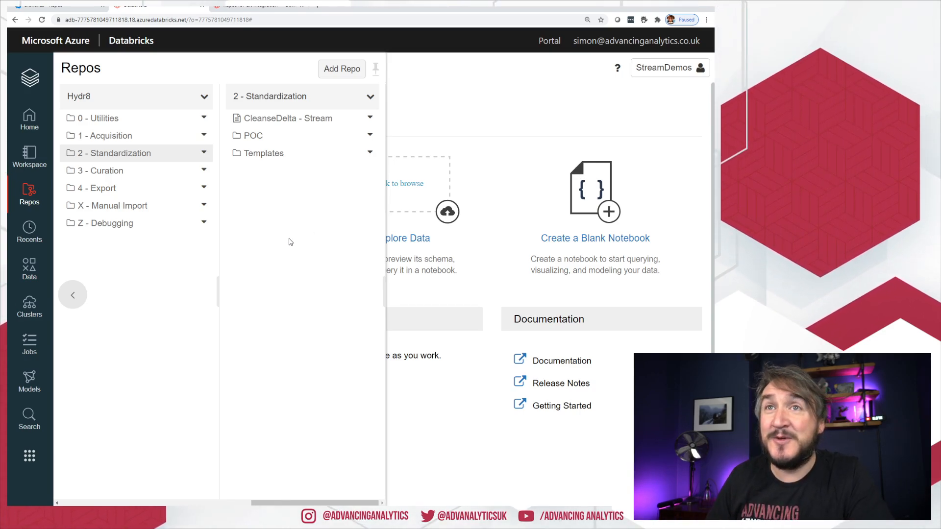
mouse_move(72, 294)
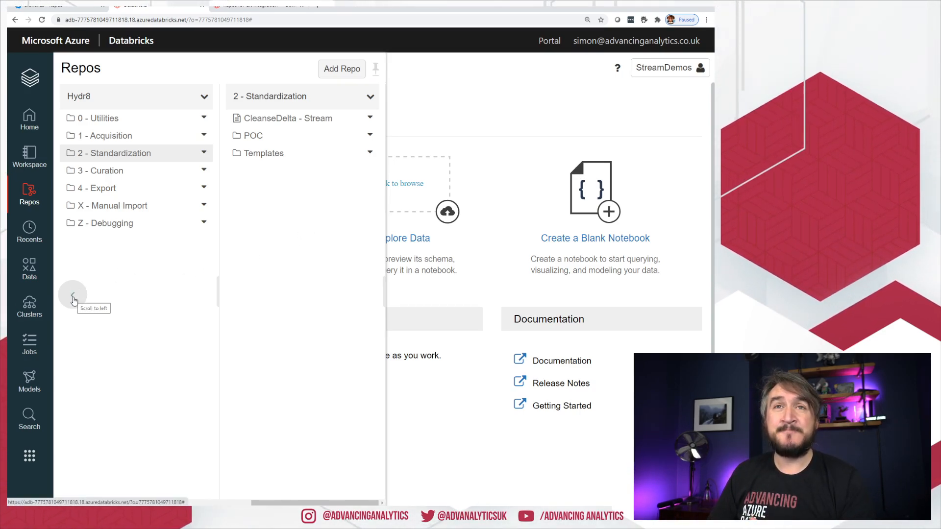
left_click(72, 294)
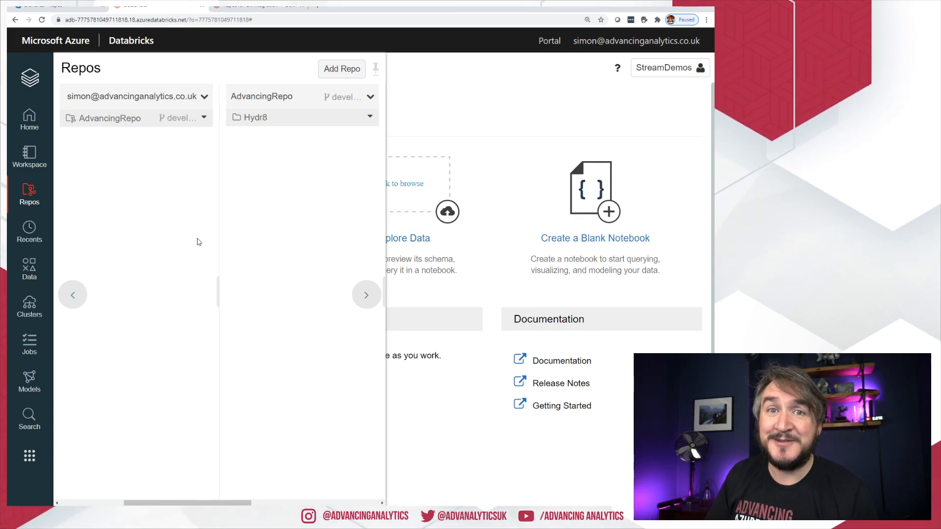
Step: Open SimonFeature's commit list and view the 'Commit my sarcastic comment' changes to CleanseDelta - Streamo.py
left_click(132, 6)
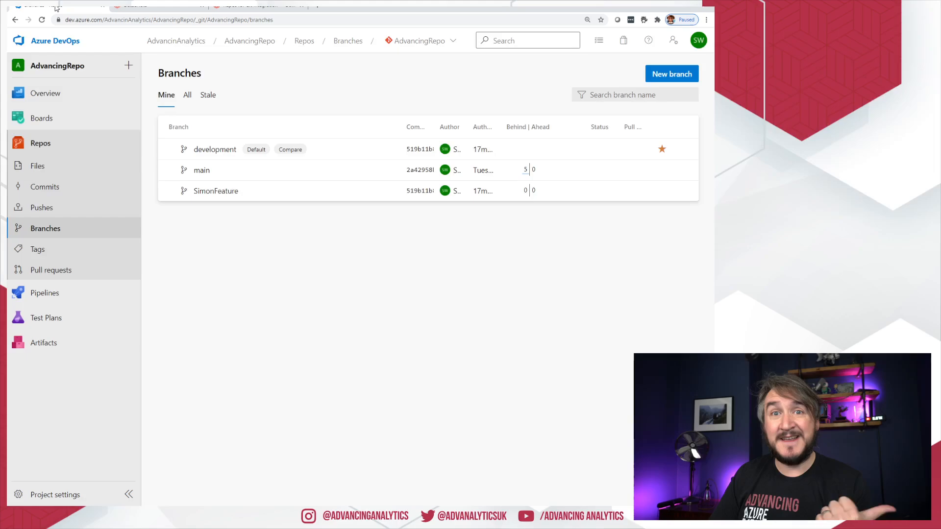
mouse_move(270, 191)
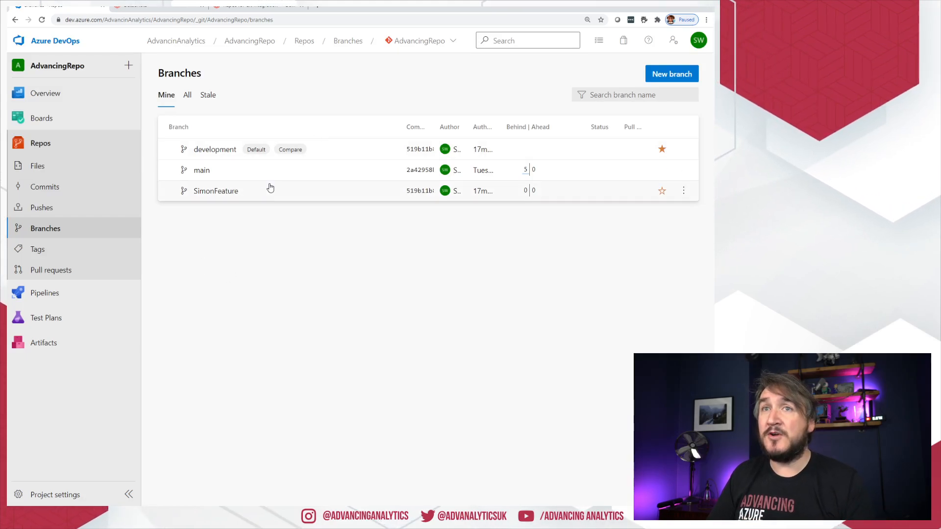
left_click(215, 190)
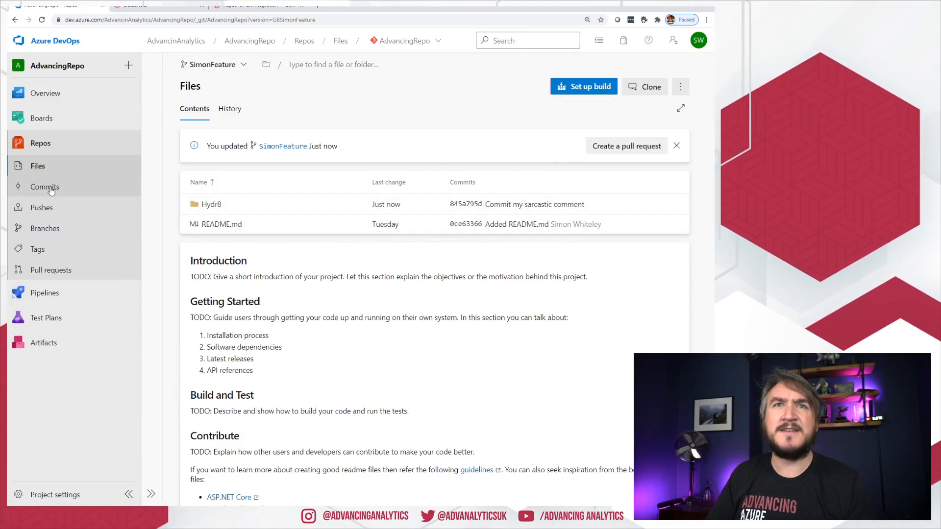
left_click(45, 187)
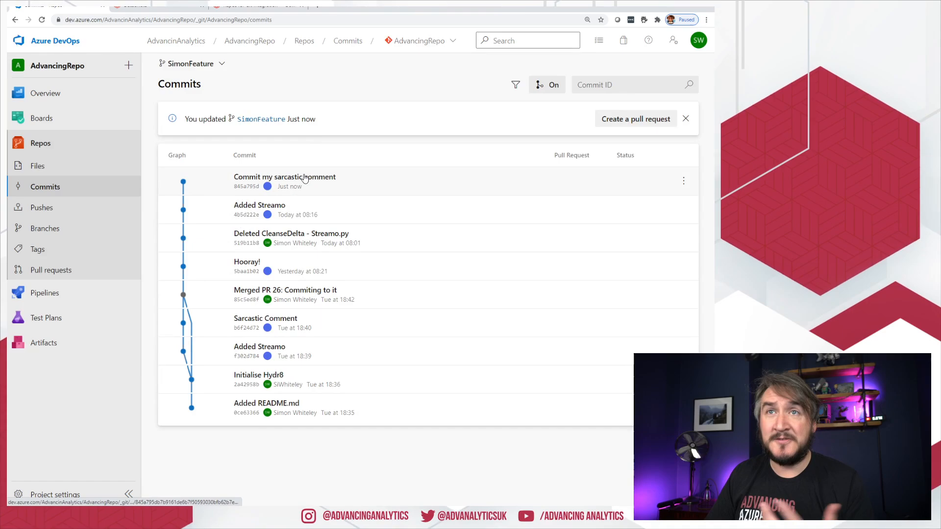
left_click(284, 176)
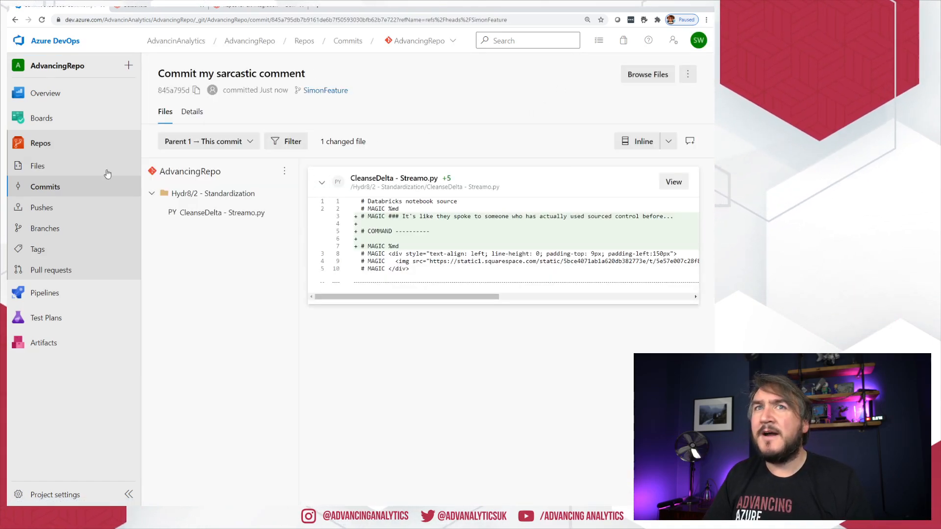
Step: Create a pull request 'Committing my Streamo Changed' from SimonFeature into development
left_click(51, 269)
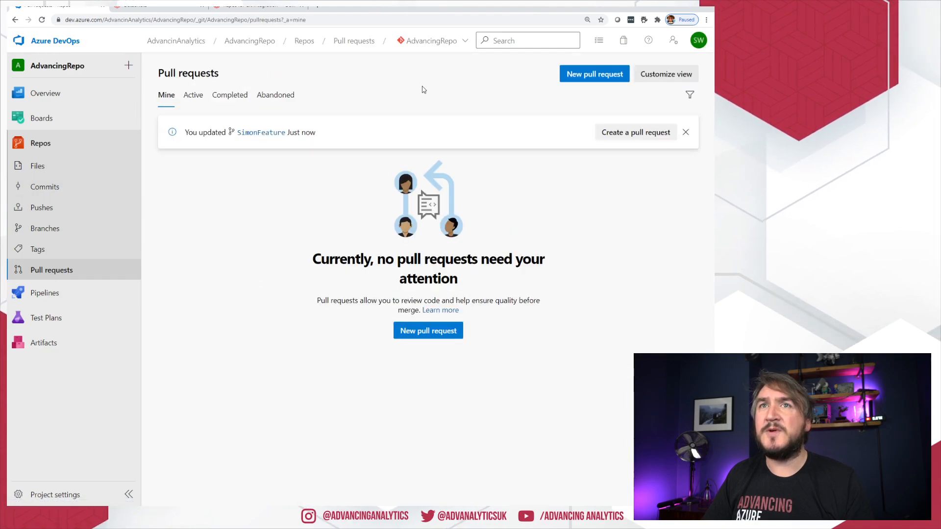
left_click(593, 74)
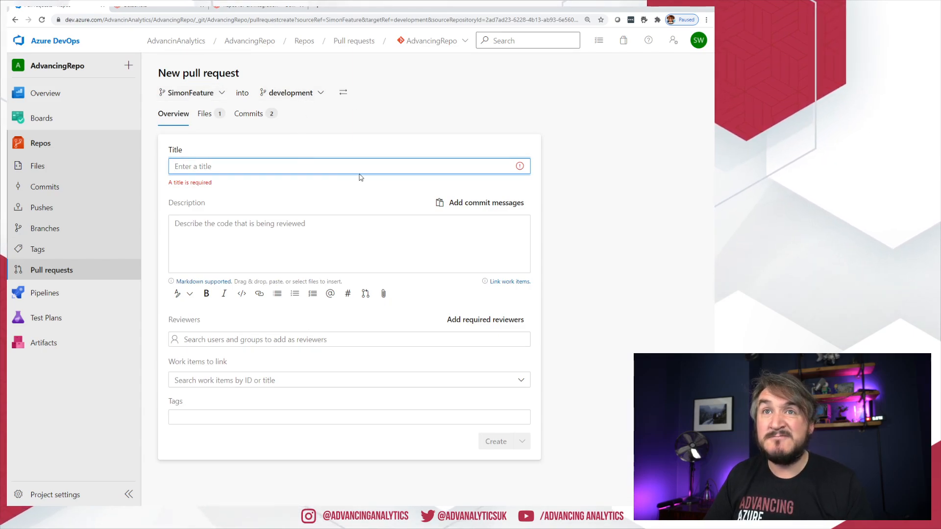
type("Committing my Streamo")
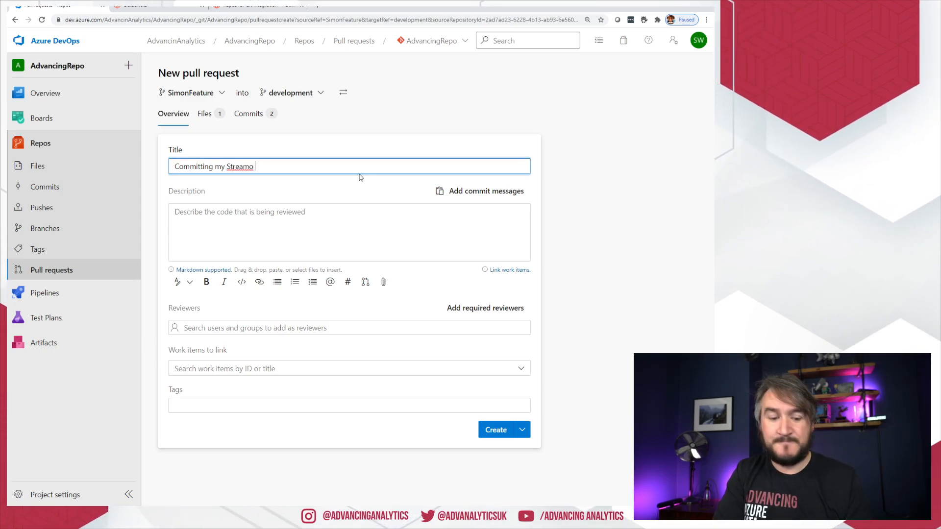
type("Changed")
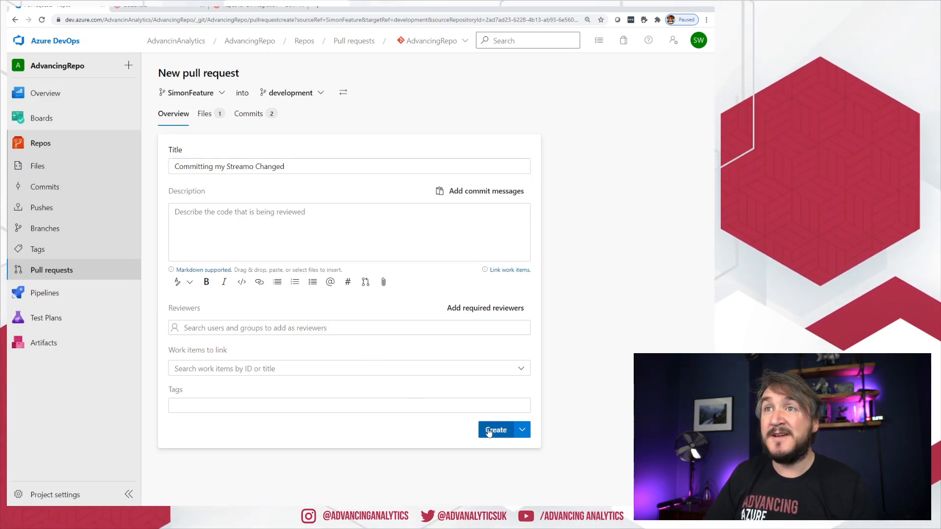
left_click(496, 430)
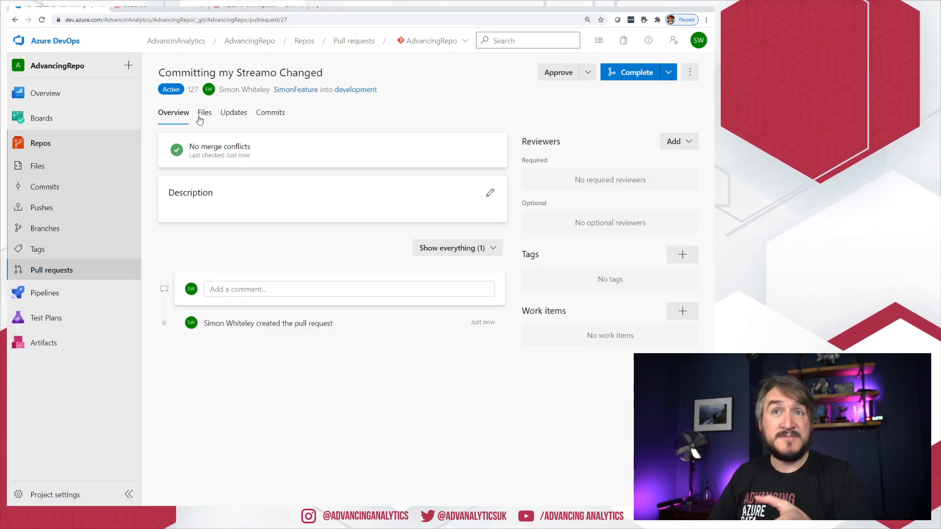
Step: Review the pull request's Files diff for CleanseDelta - Streamo.py, its Updates and Commits
left_click(204, 112)
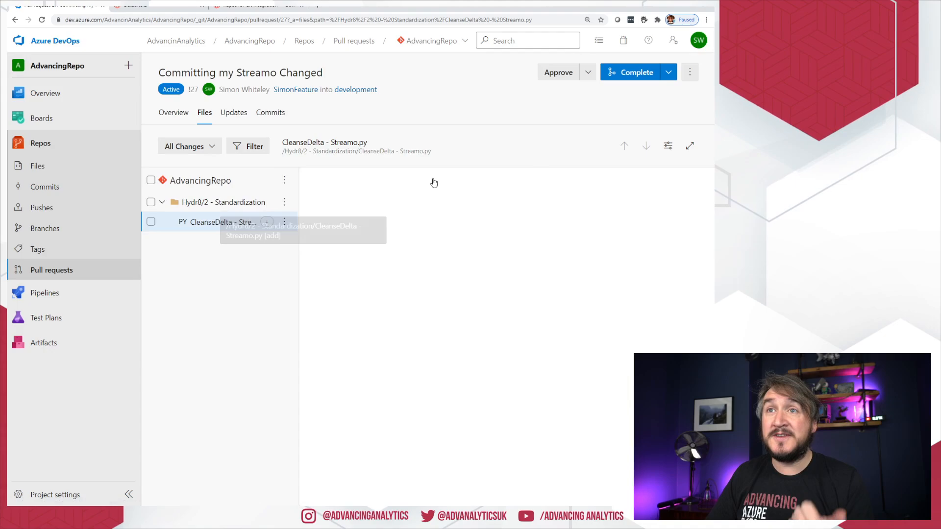
left_click(220, 222)
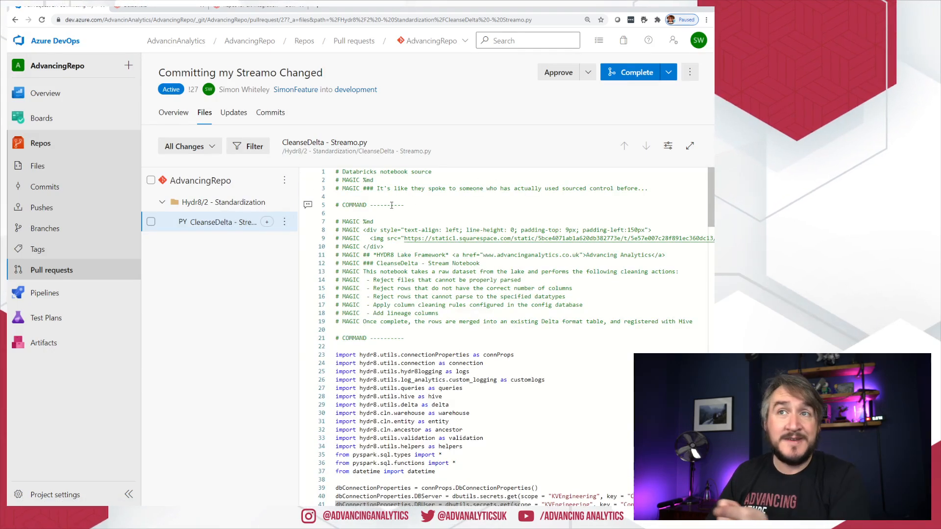
left_click(233, 112)
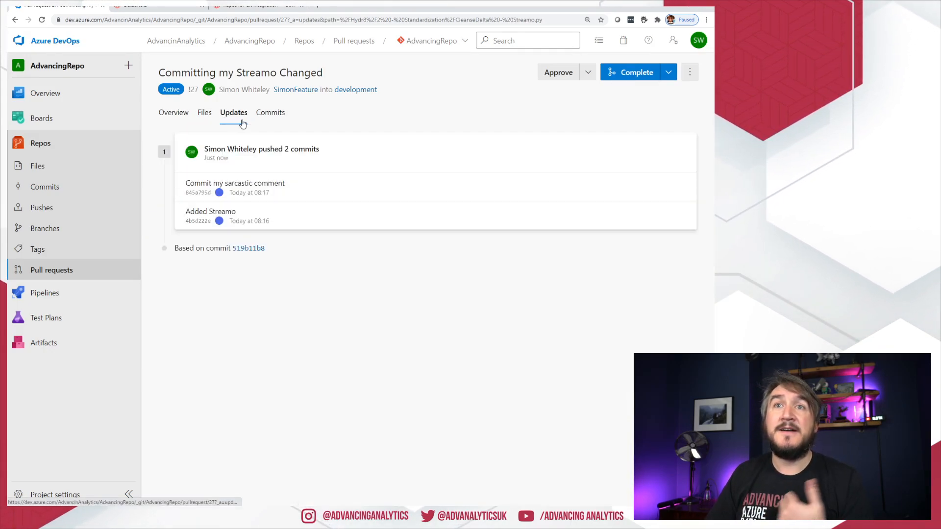
mouse_move(270, 113)
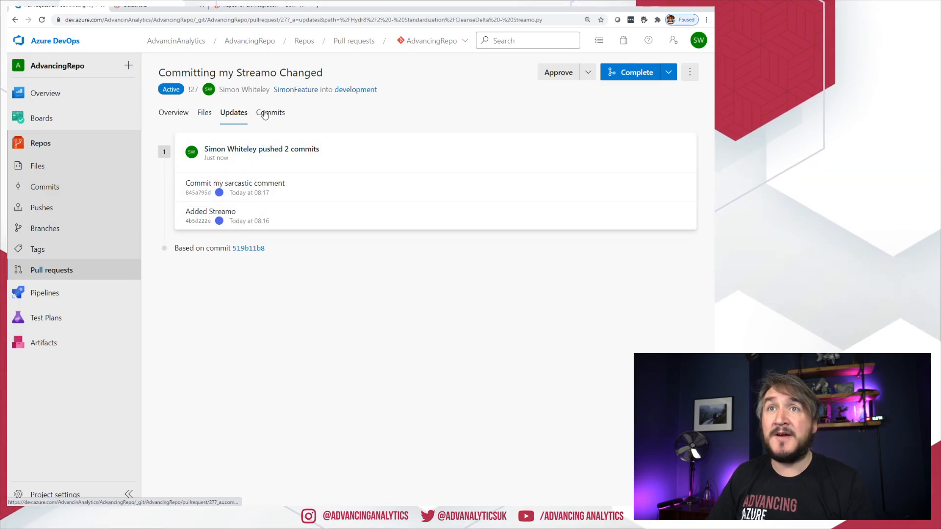
left_click(173, 112)
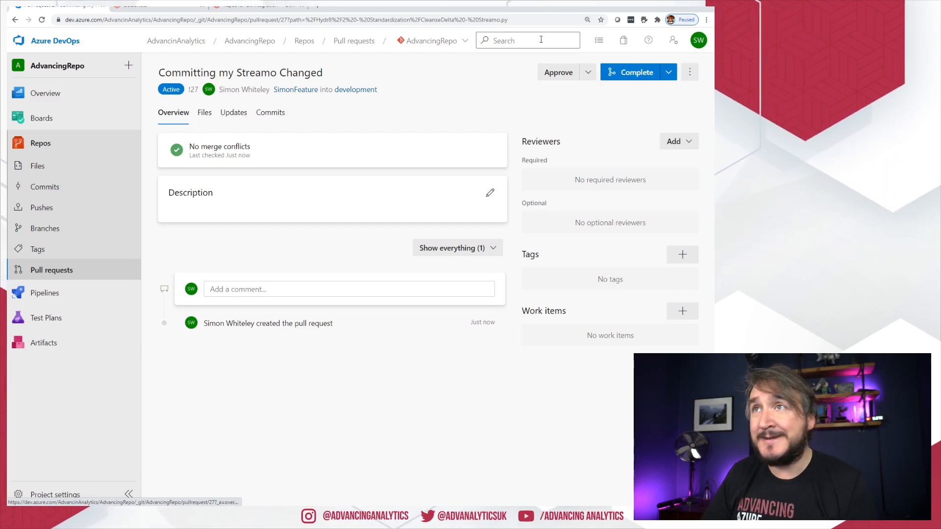
Step: Approve and complete the pull request, merging SimonFeature into development, then show the branch list
left_click(558, 72)
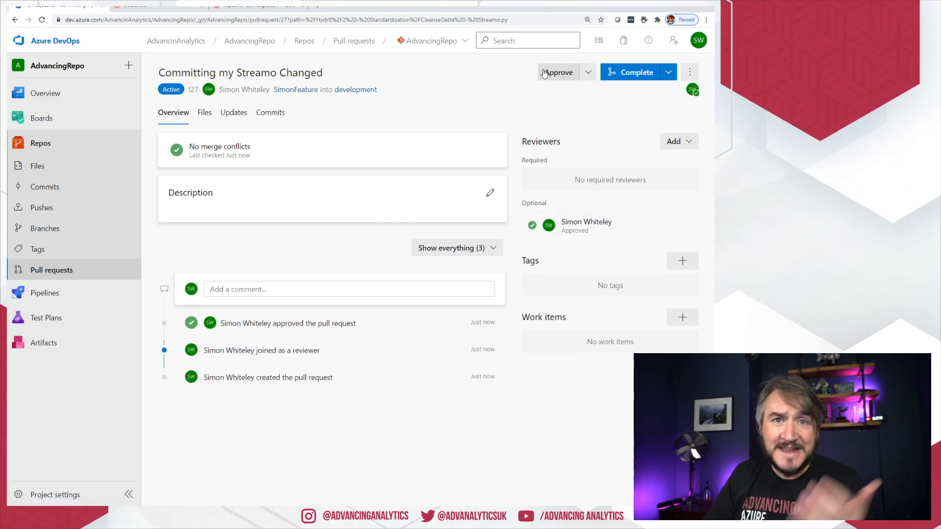
left_click(636, 72)
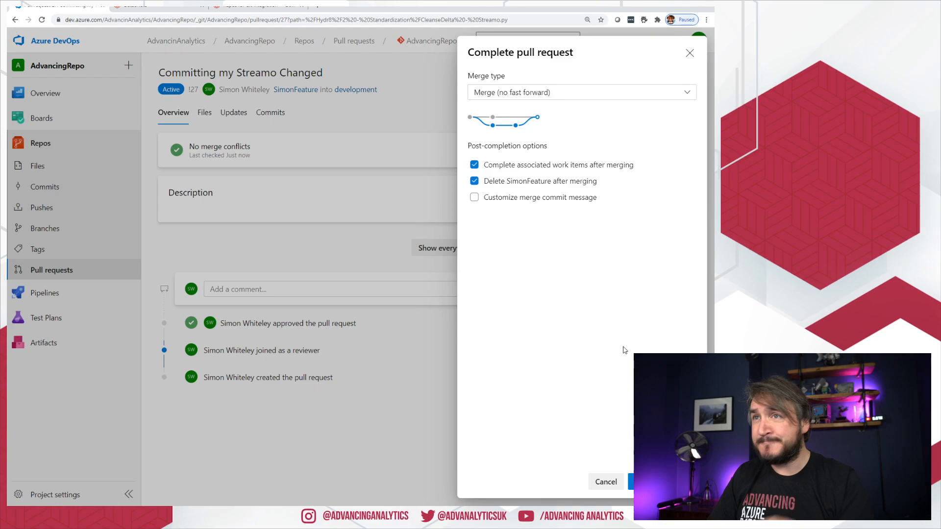
left_click(637, 482)
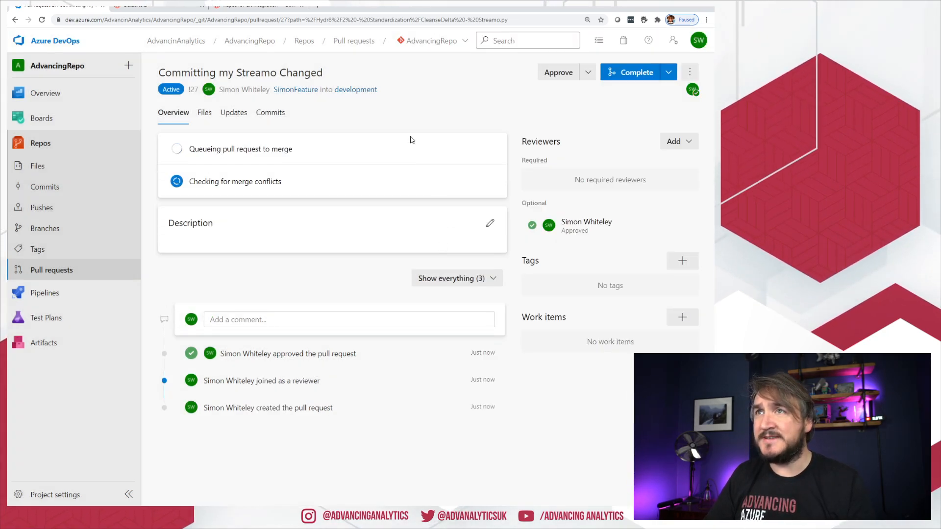
left_click(638, 72)
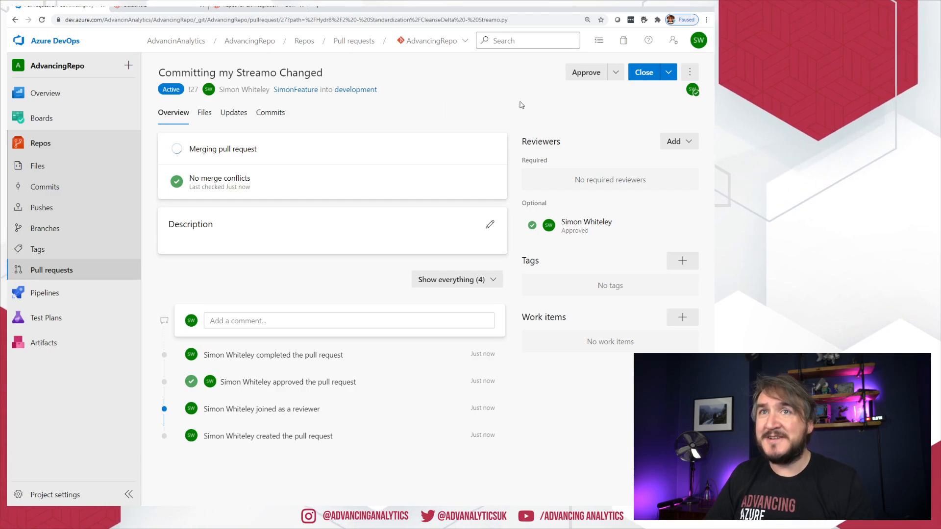
left_click(643, 72)
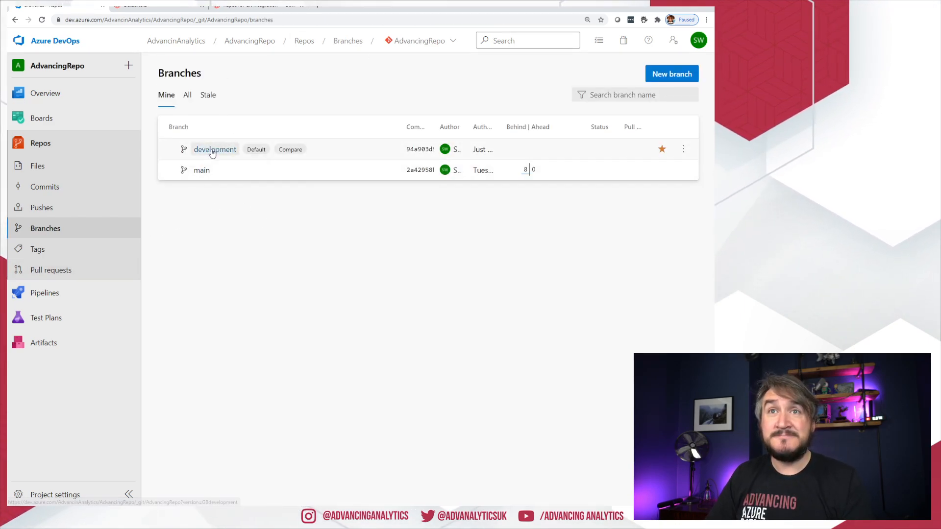
Step: Browse the development branch files and open Hydr8 > 2 - Standardization
left_click(214, 149)
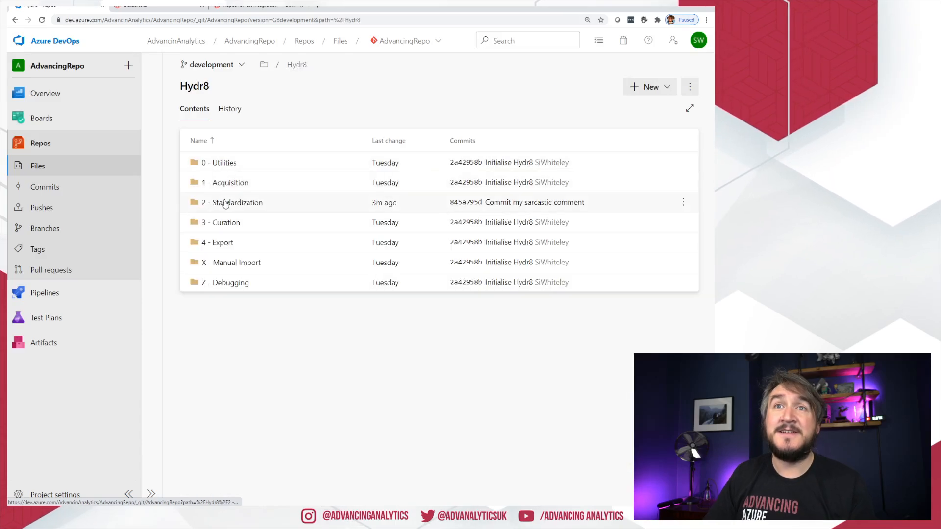
left_click(233, 202)
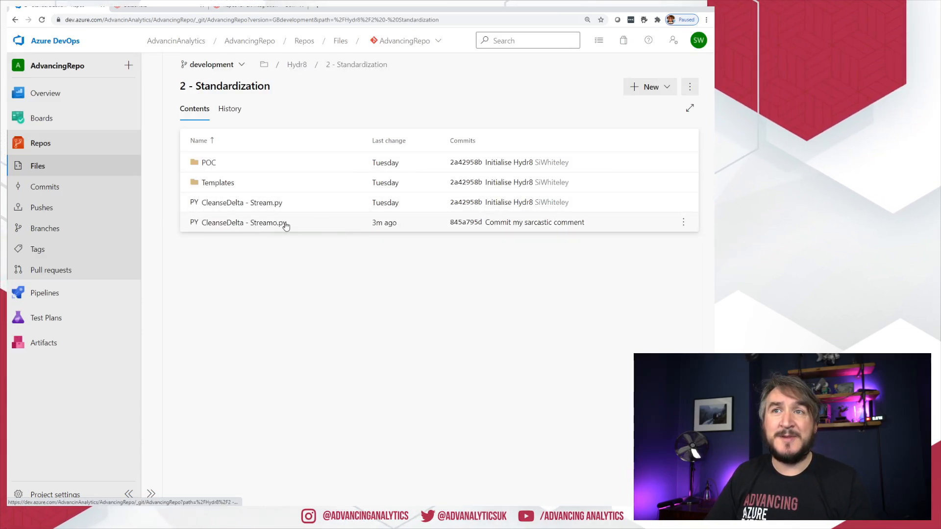
mouse_move(467, 284)
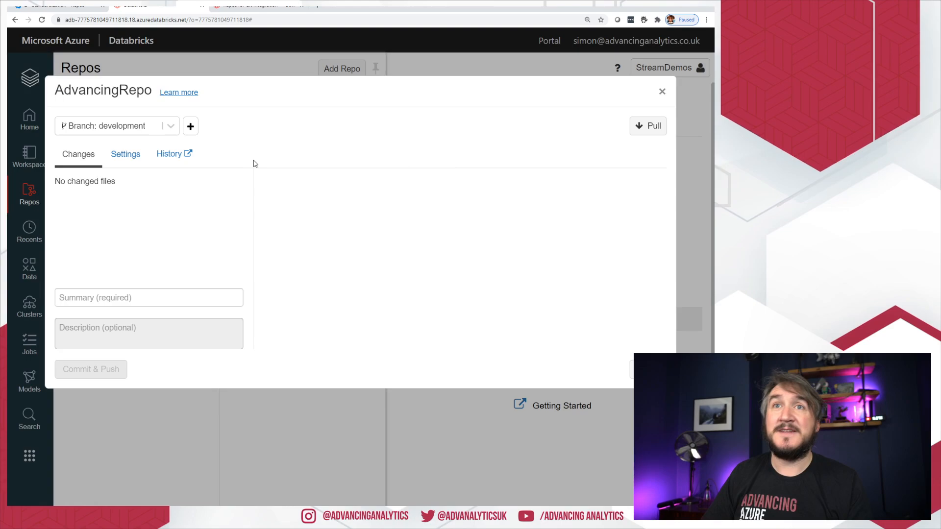
Step: Pull the latest development changes into AdvancingRepo and inspect its 2 - Standardization folder
left_click(648, 126)
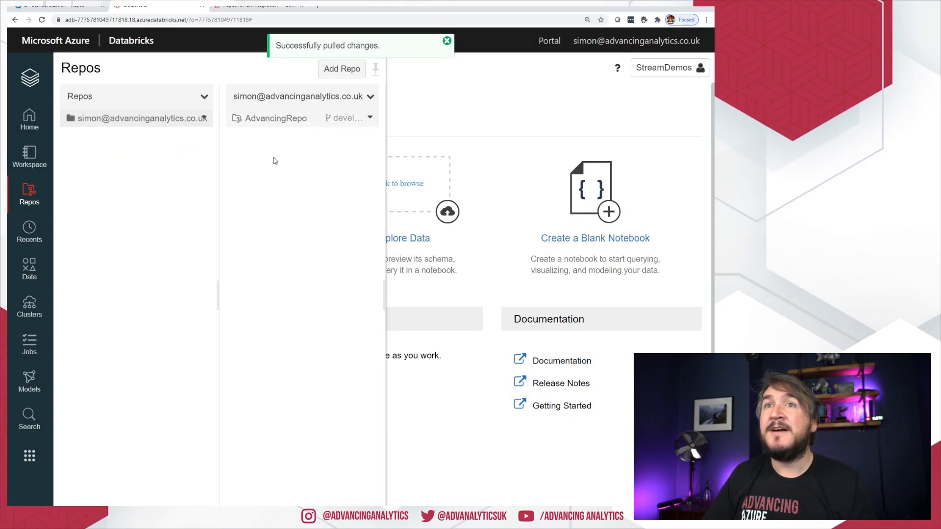
left_click(275, 118)
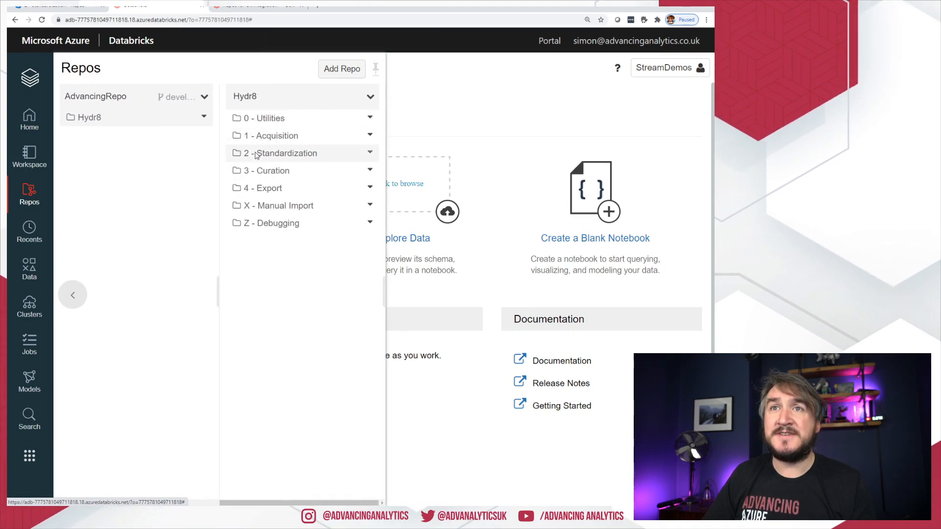
left_click(284, 152)
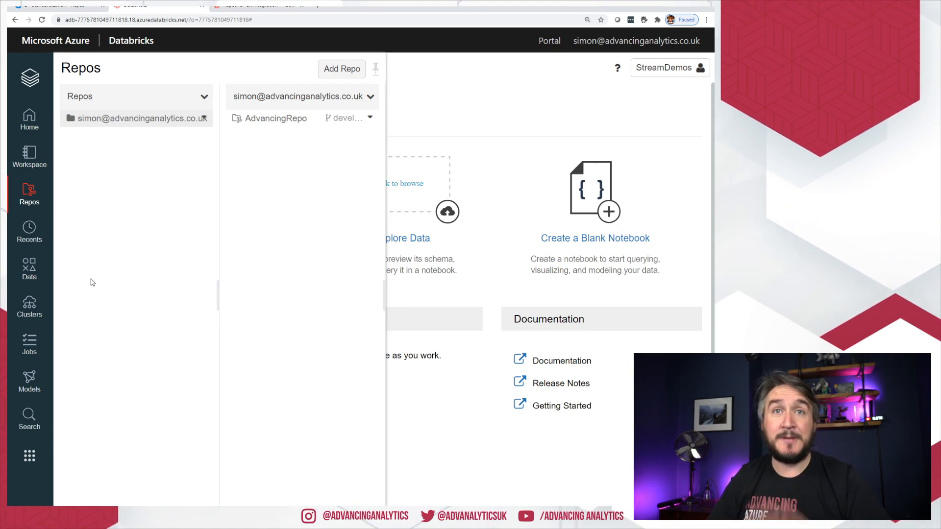
Step: Compare the Workspace Hydr8 folder with the Repos copy, then switch to the docs tab
left_click(29, 157)
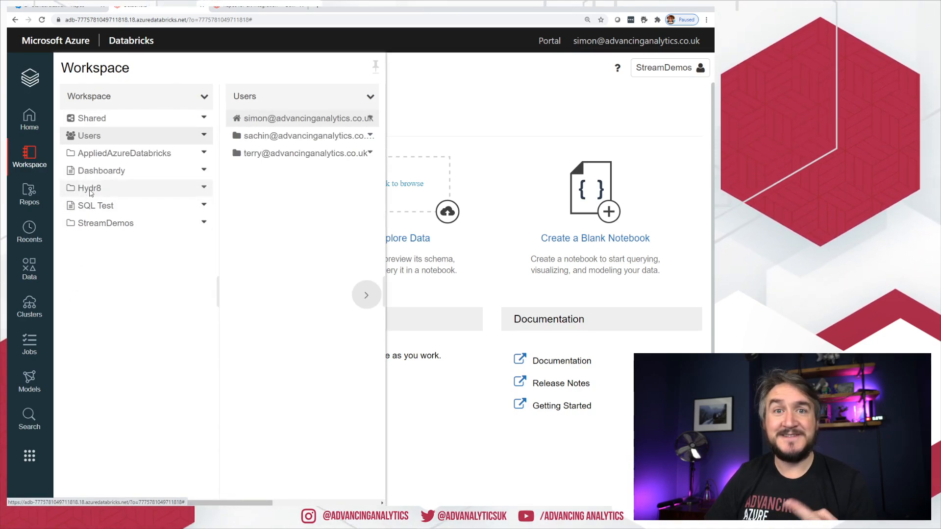
left_click(90, 188)
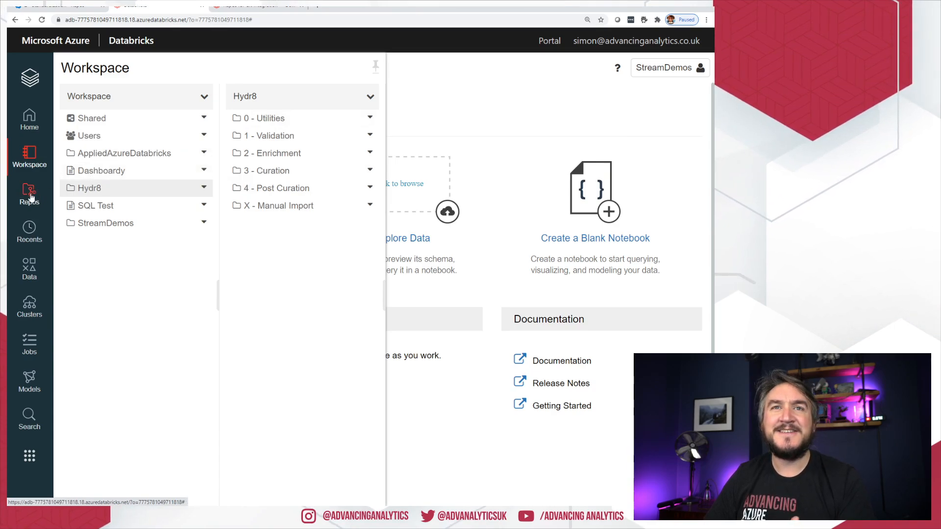
left_click(29, 192)
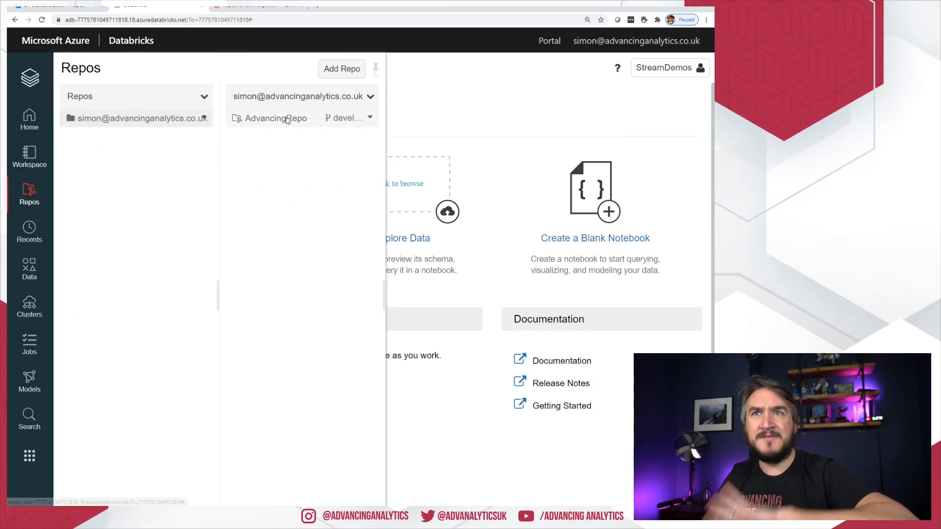
mouse_move(276, 118)
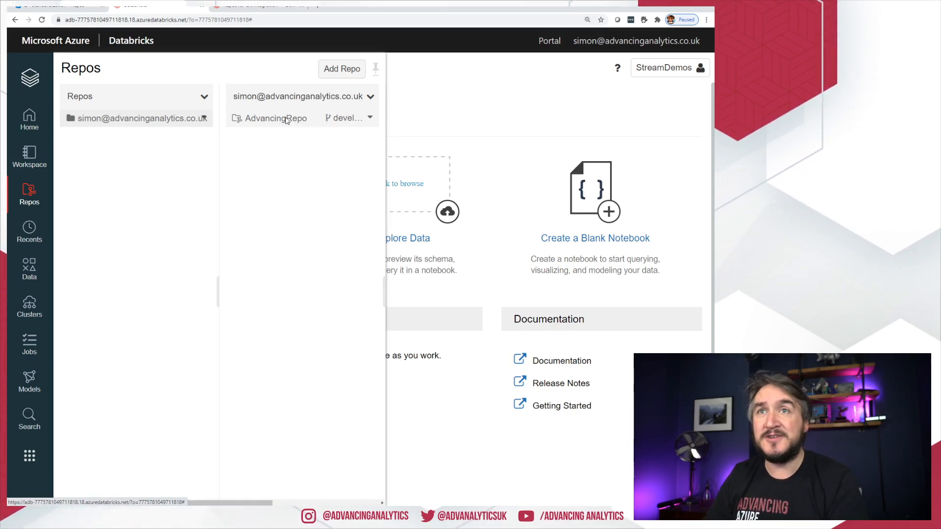
left_click(276, 118)
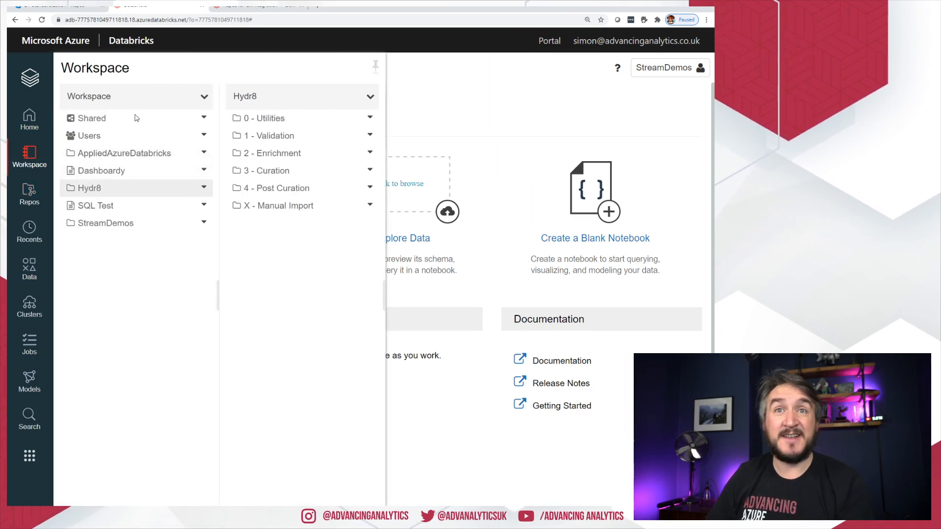
mouse_move(105, 292)
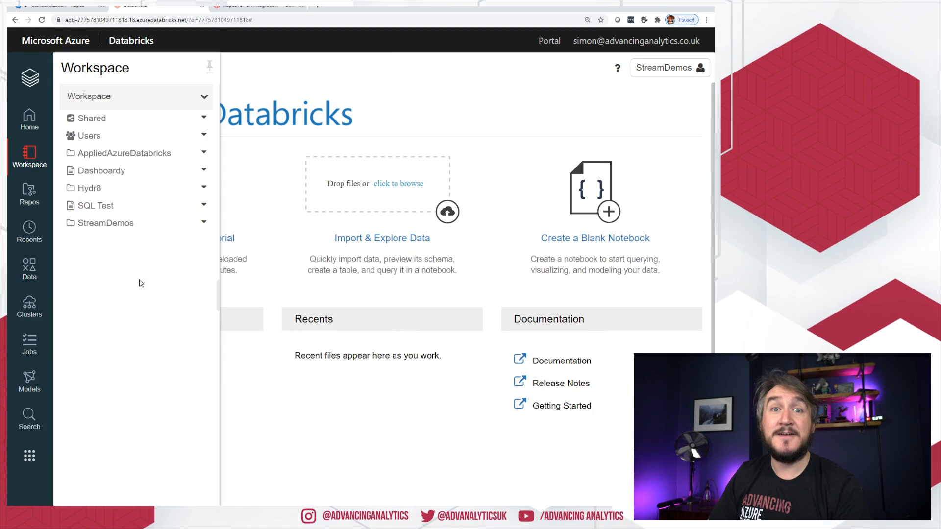
left_click(259, 6)
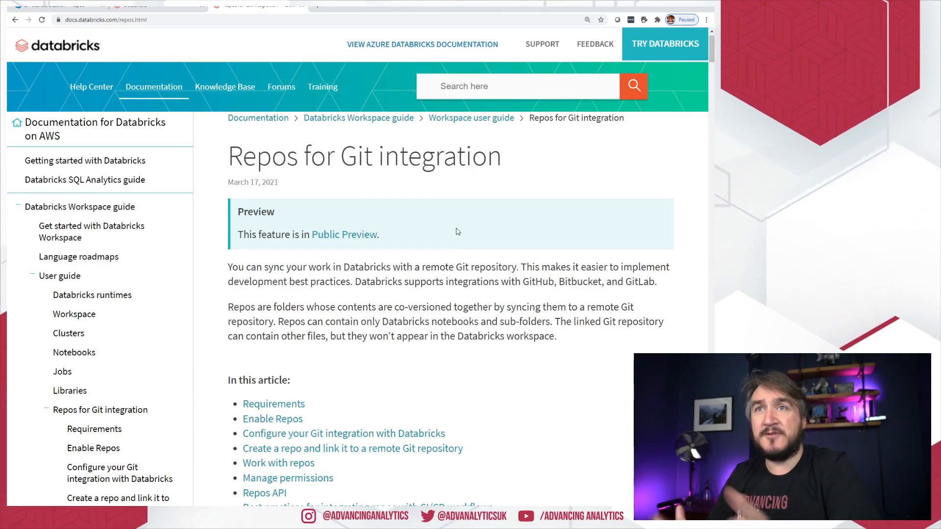
Step: Read the Repos docs from the Repos API section through CI/CD best practices and Limitations FAQ
scroll("down", 3)
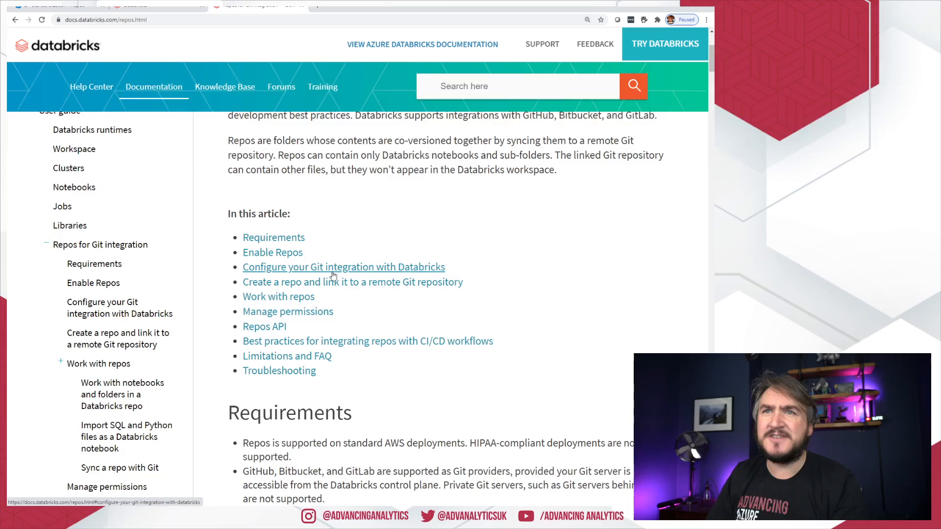
mouse_move(294, 308)
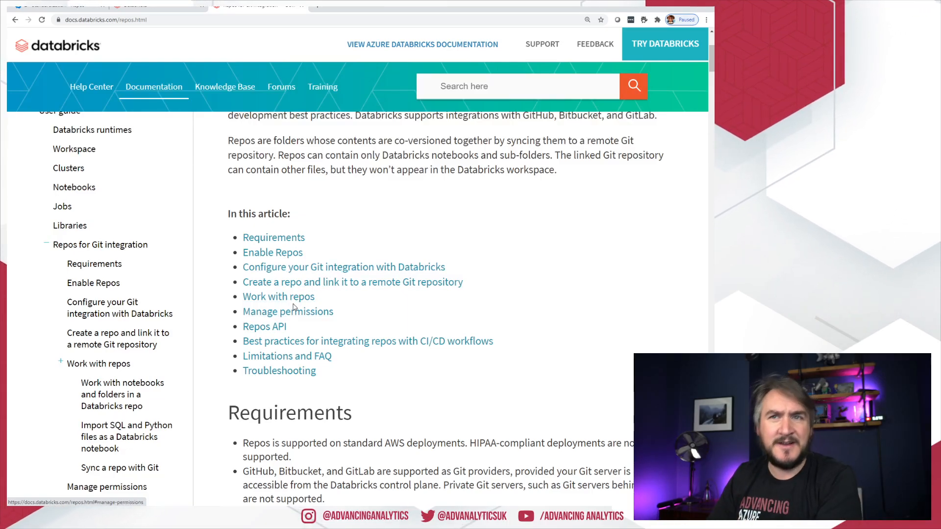
left_click(264, 327)
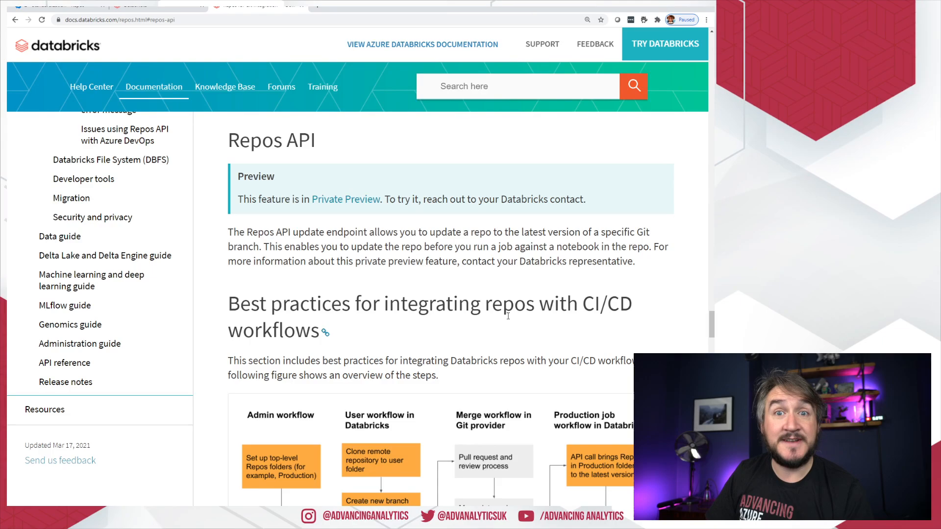
scroll("down", 3)
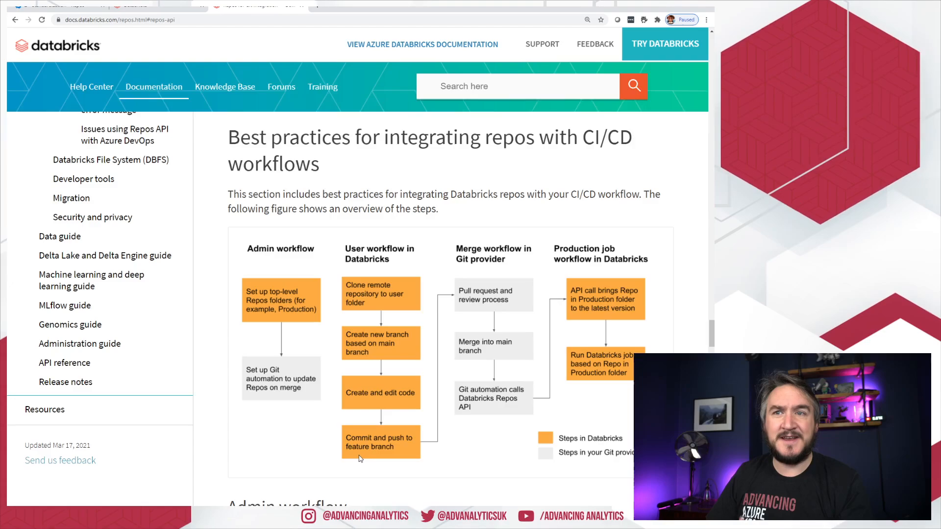
mouse_move(510, 304)
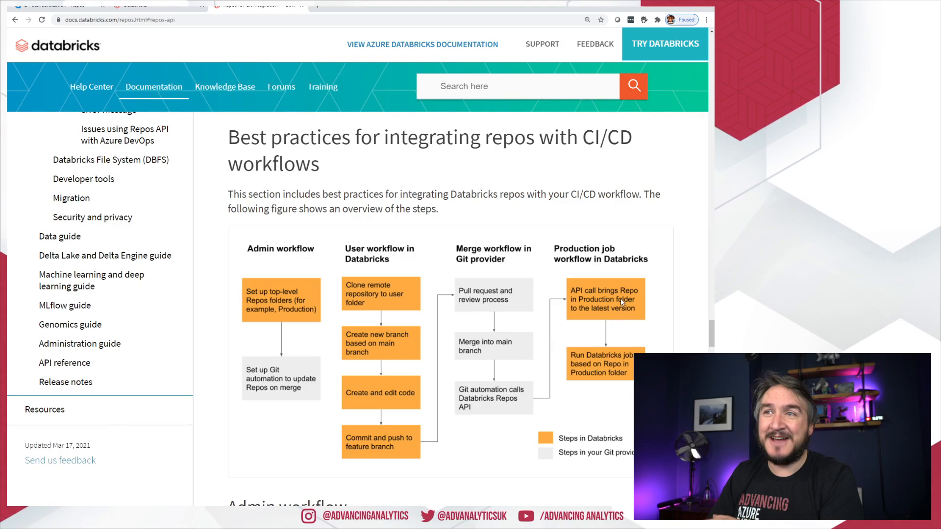
scroll("down", 3)
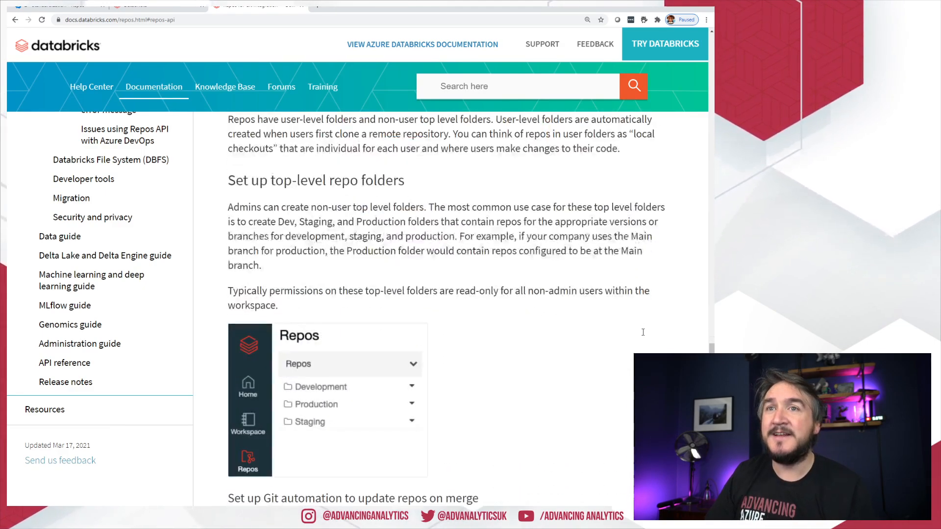
scroll("down", 3)
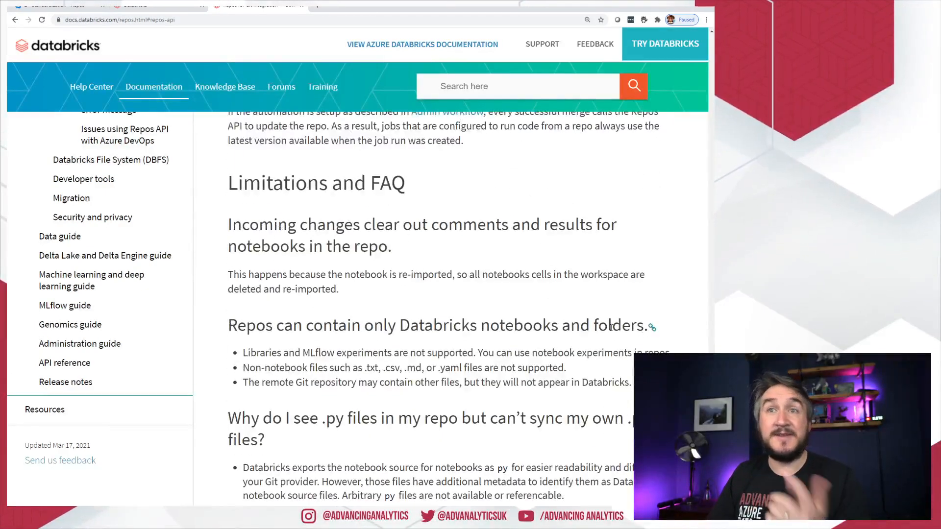
left_click_drag(288, 275, 339, 289)
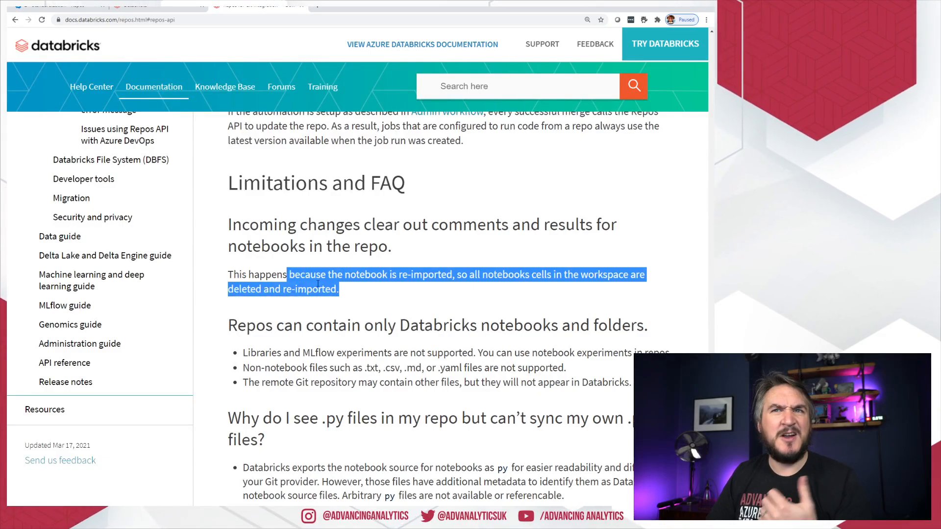
scroll("down", 3)
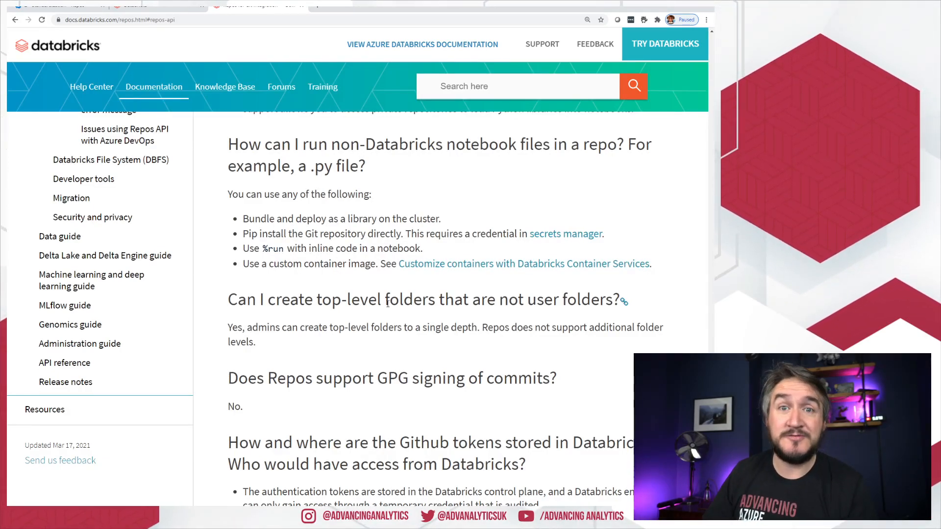
scroll("down", 3)
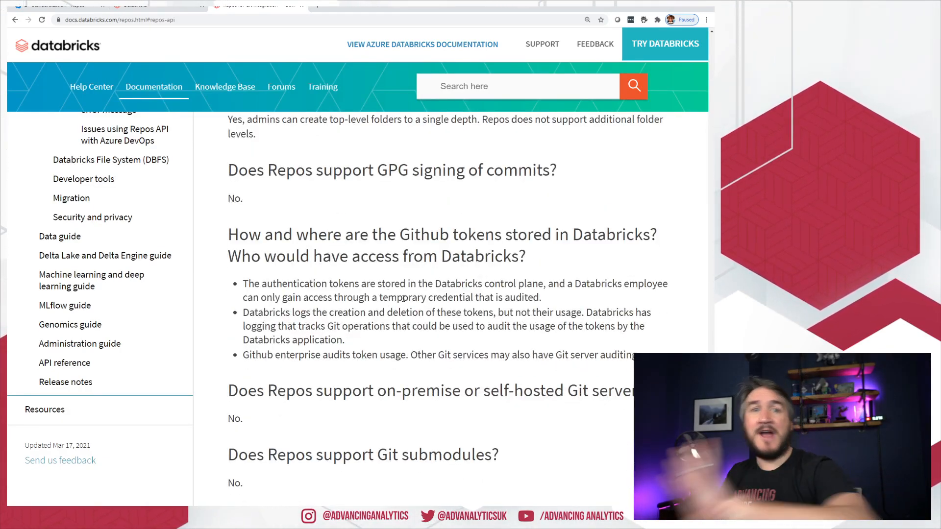